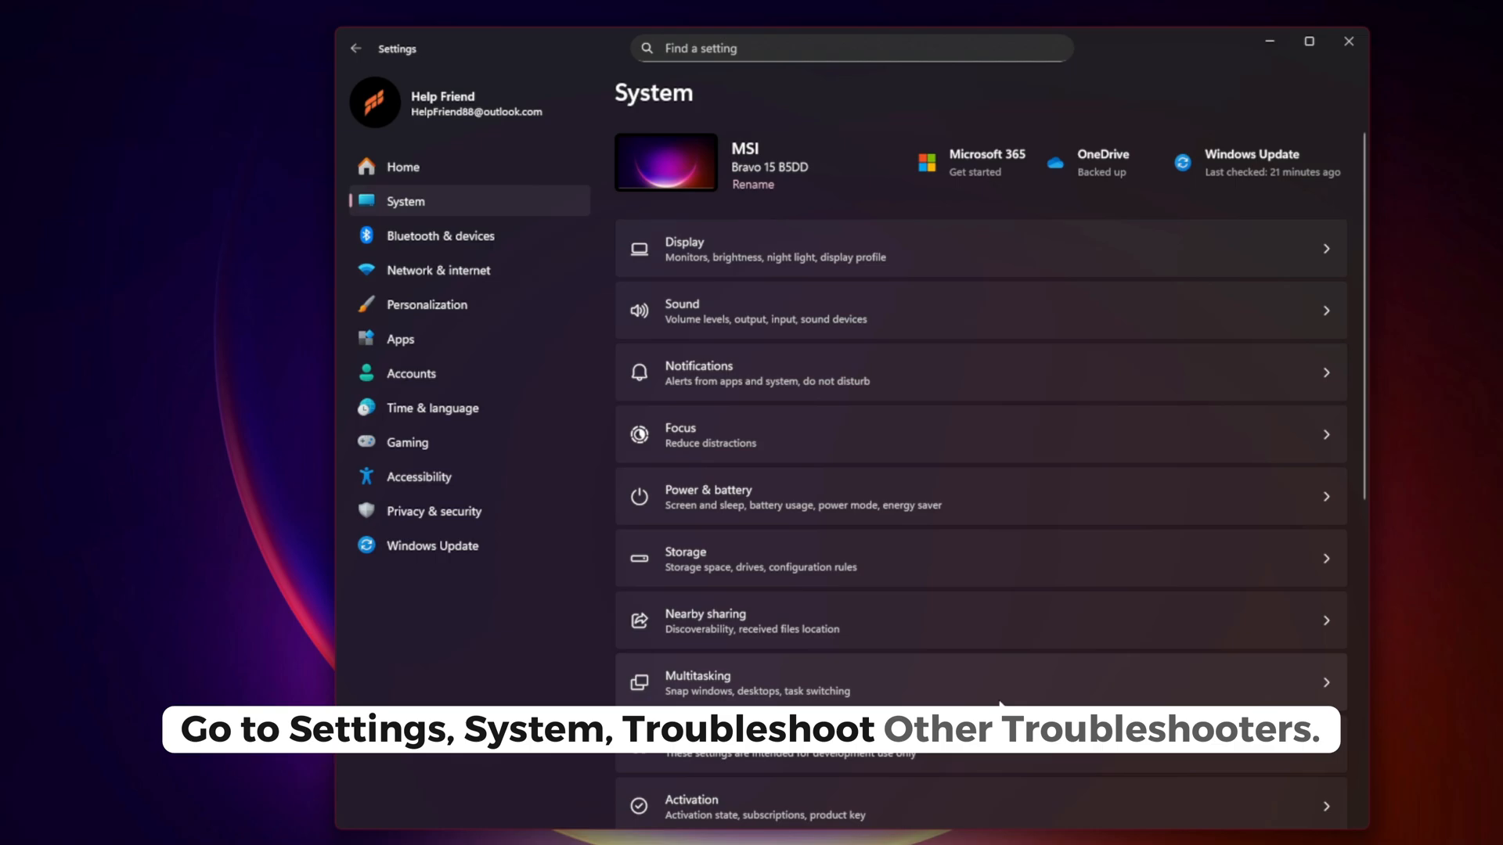
Step: Run the Windows Update troubleshooter, dismiss Get Help, and open Command Prompt as administrator
scroll(down, 3)
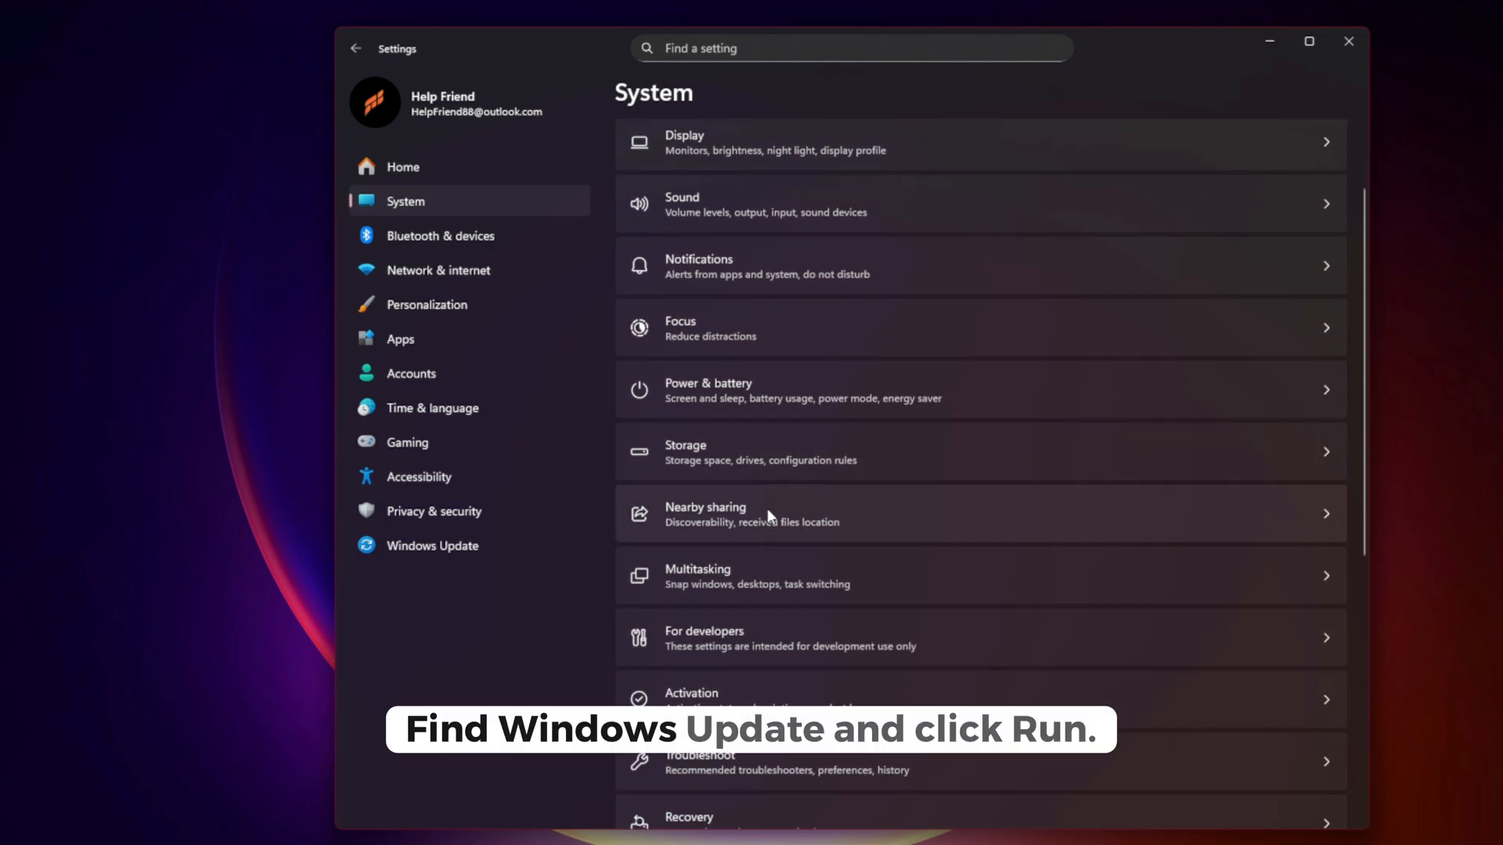
click(700, 761)
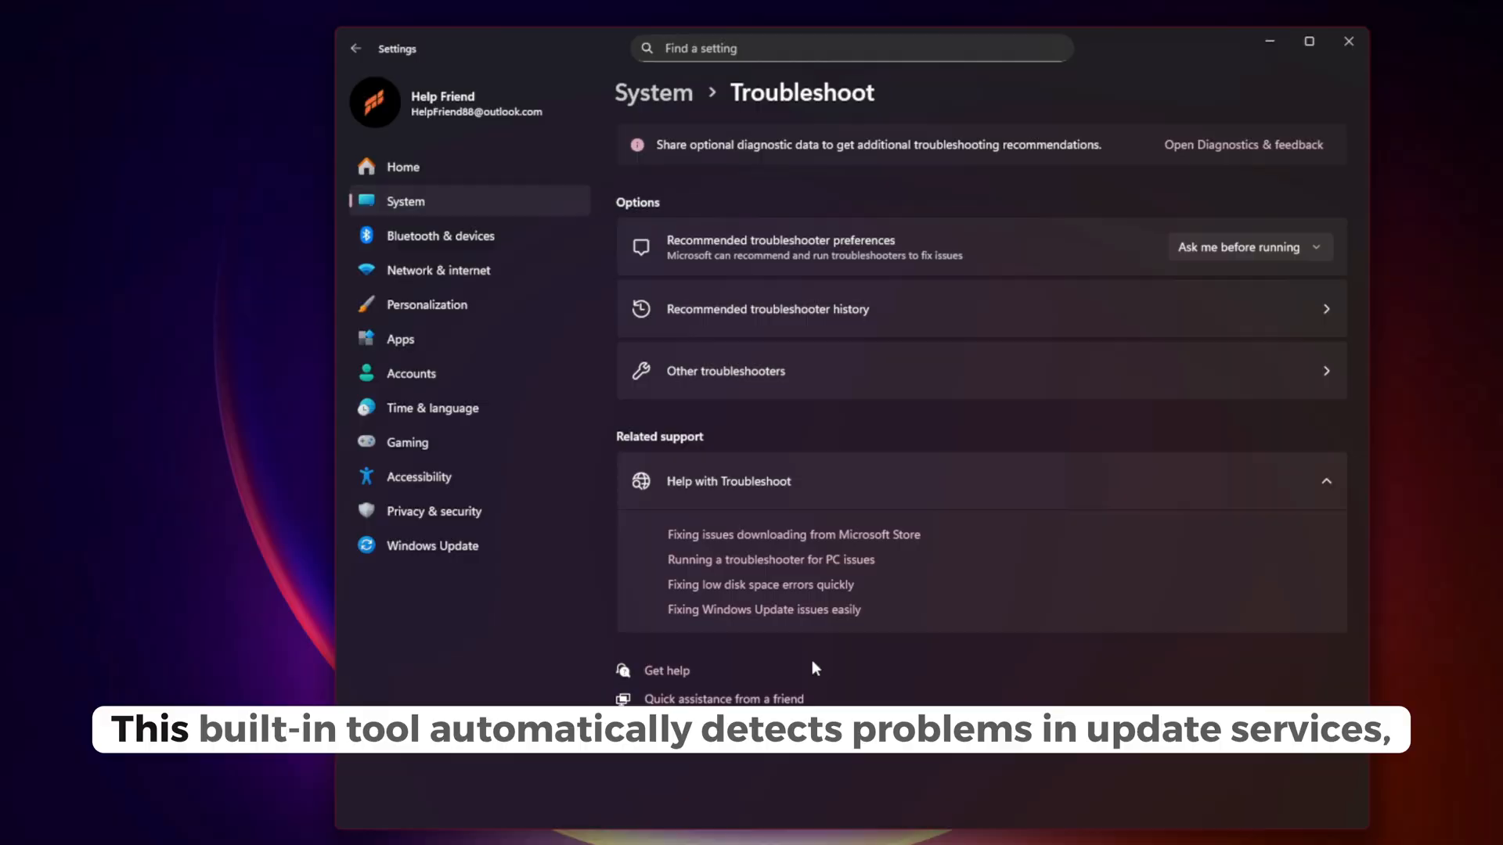
click(725, 371)
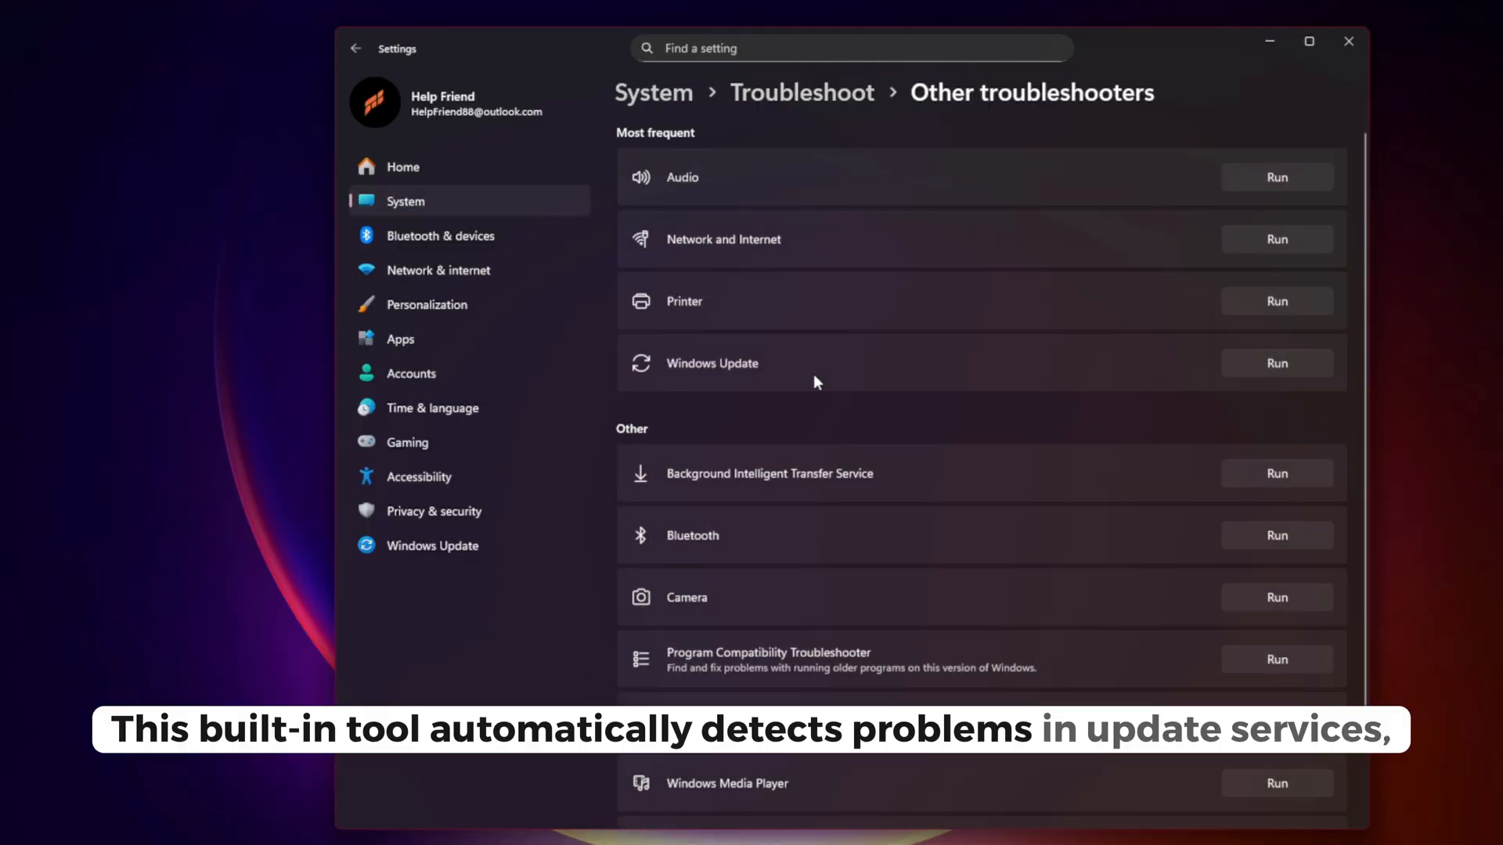
click(1276, 362)
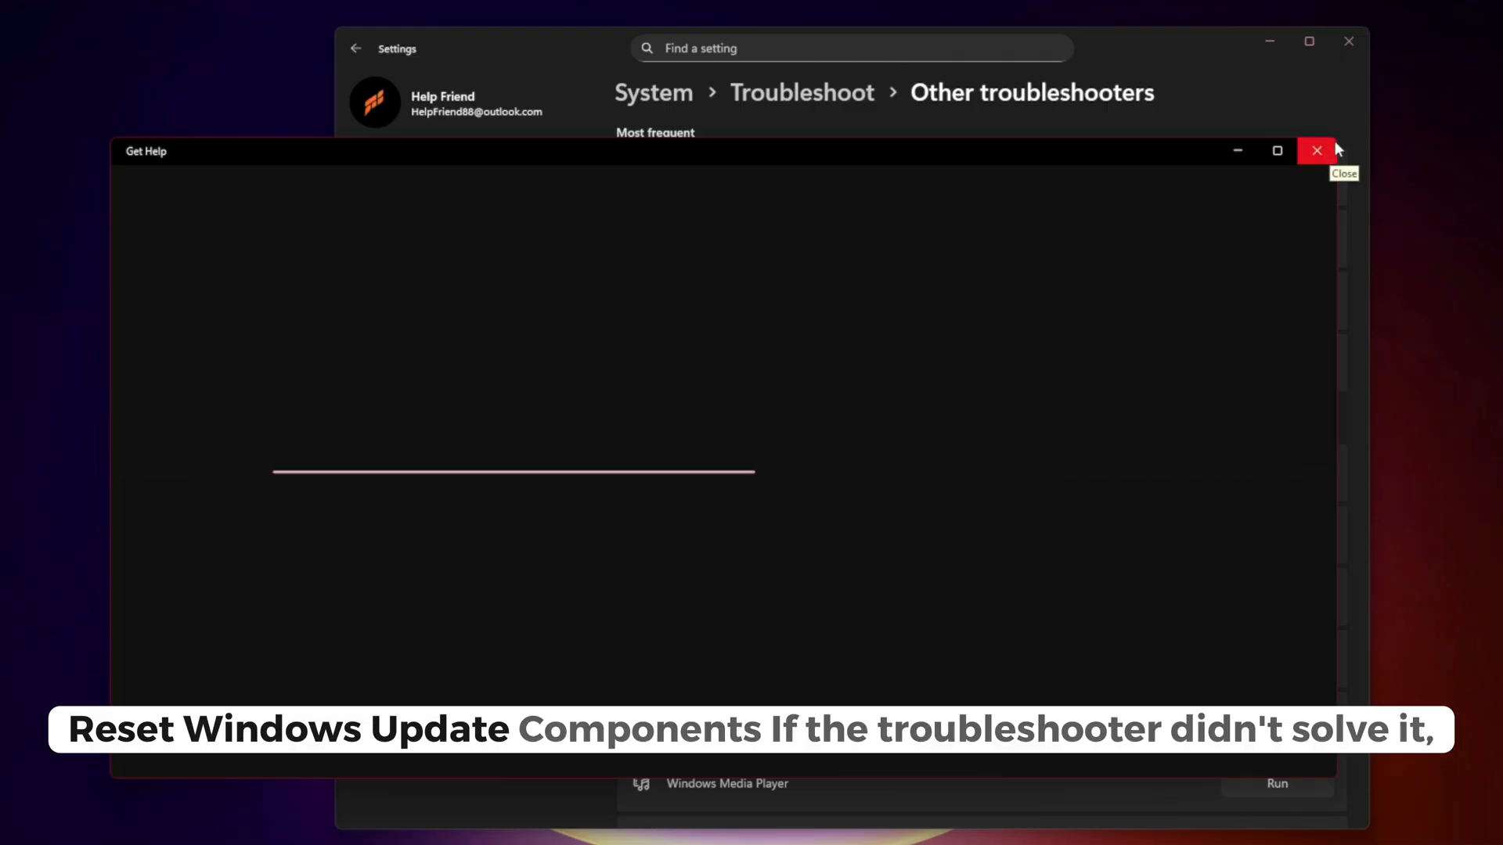
click(1316, 150)
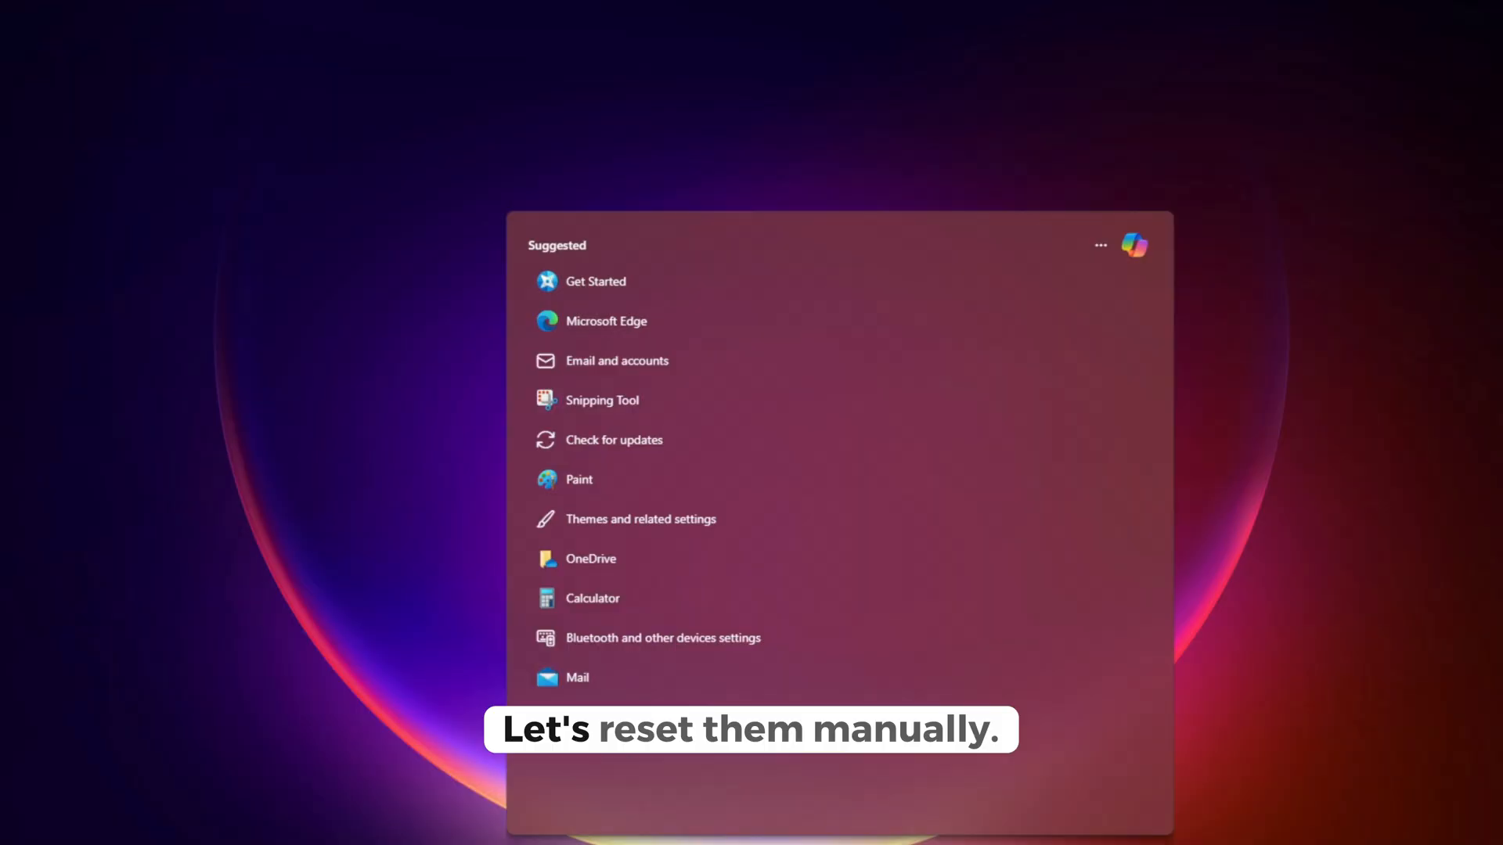
text(cmd)
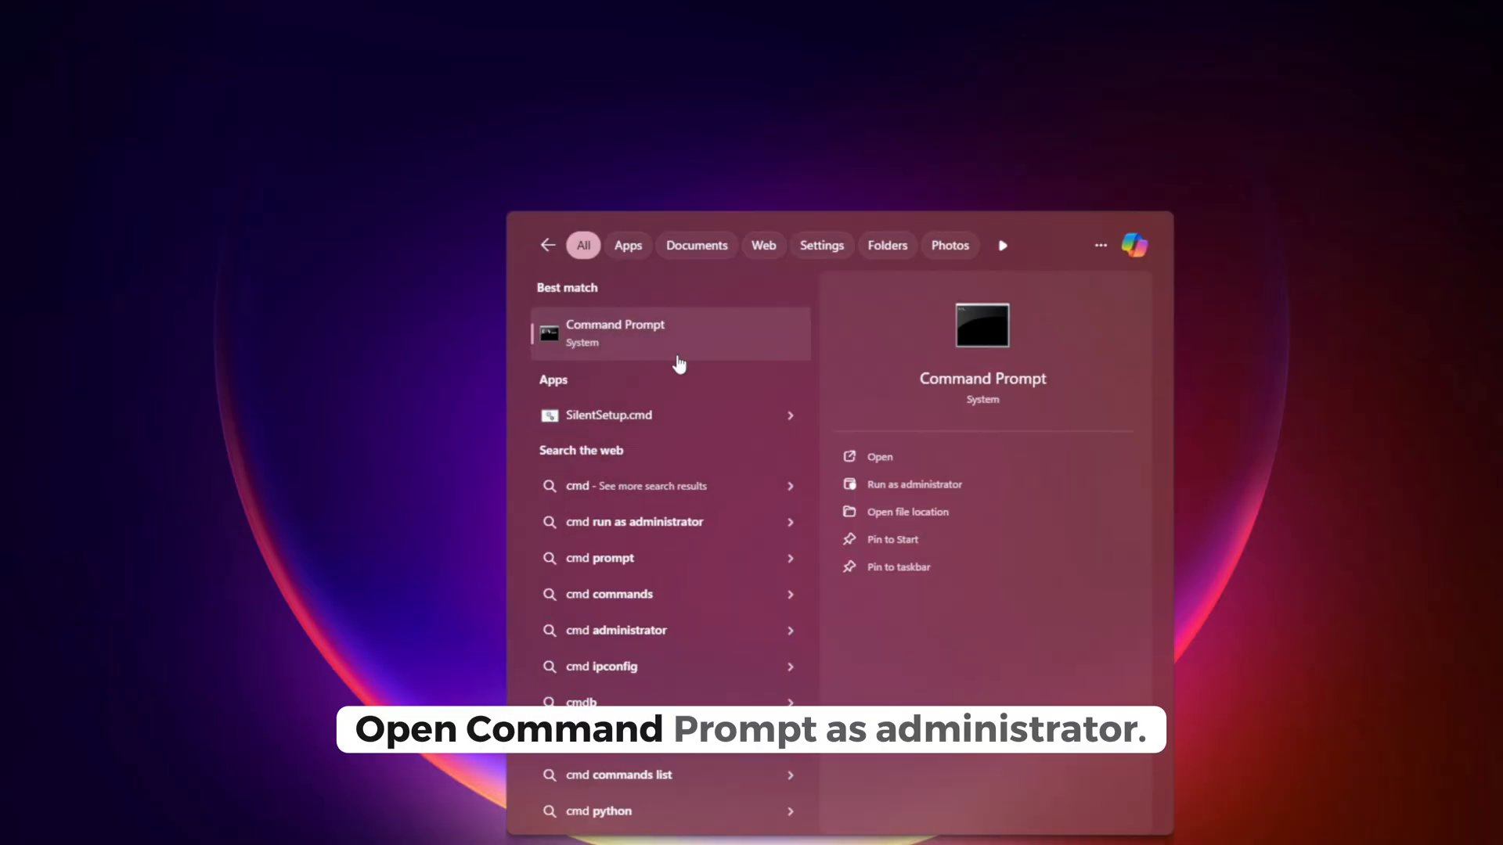
click(913, 484)
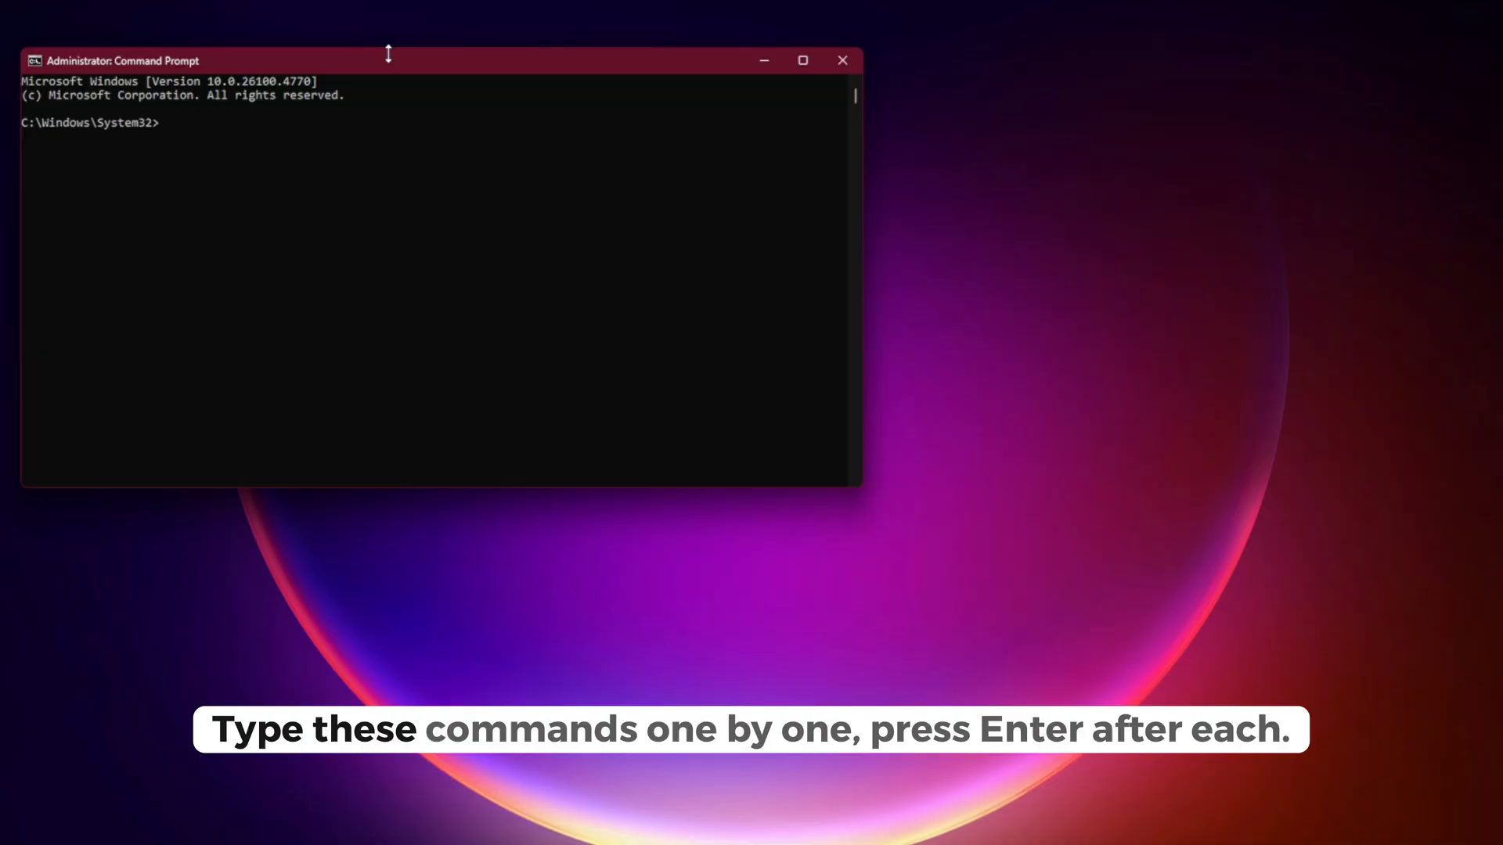
Step: Centre the Command Prompt window and stop the wuauserv, cryptSvc and bits services
drag(388, 60, 777, 110)
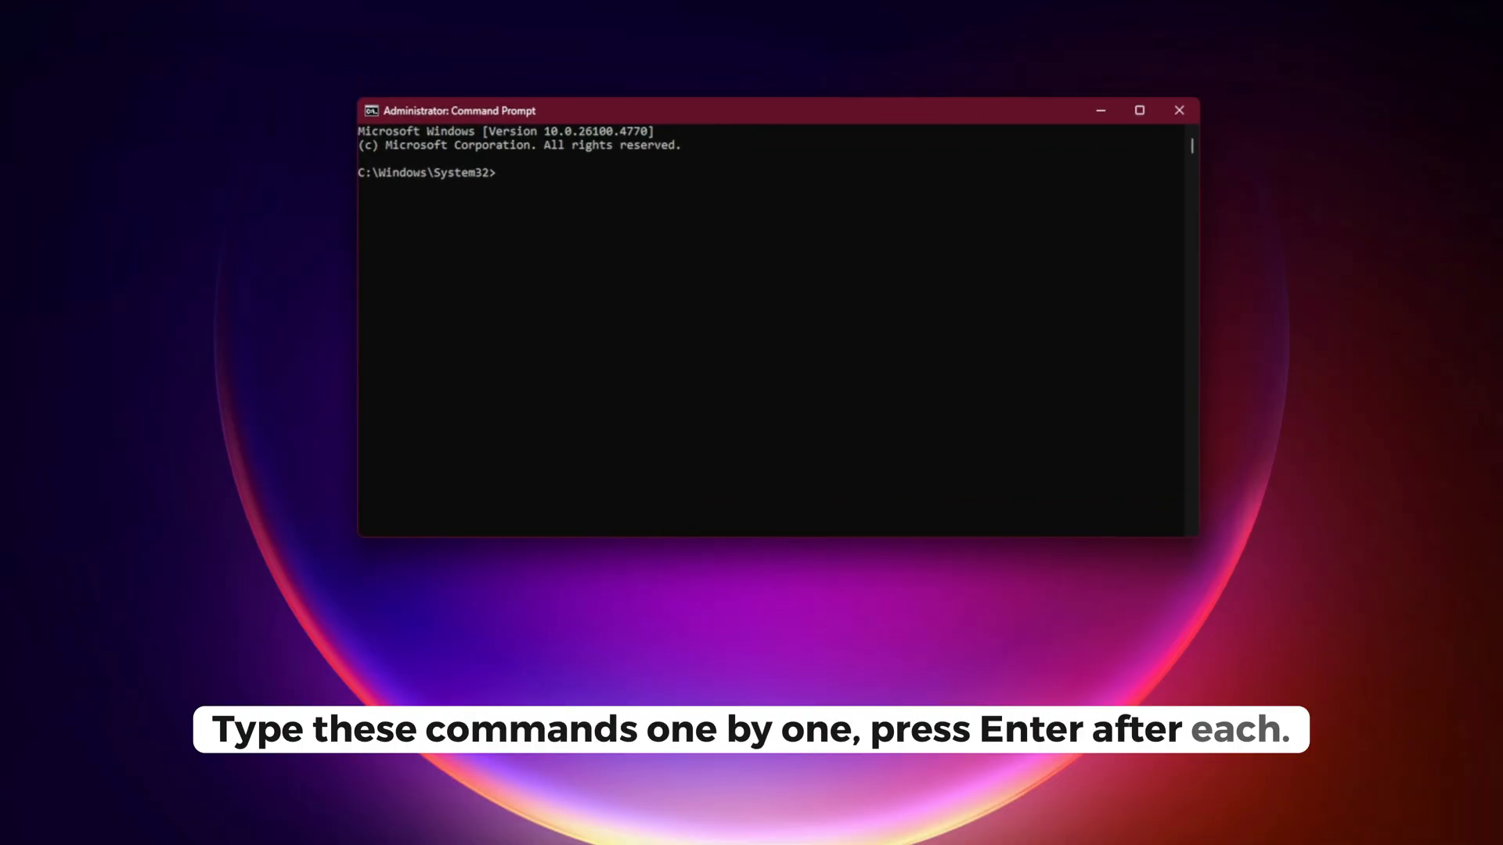
text(net stop wuauserv)
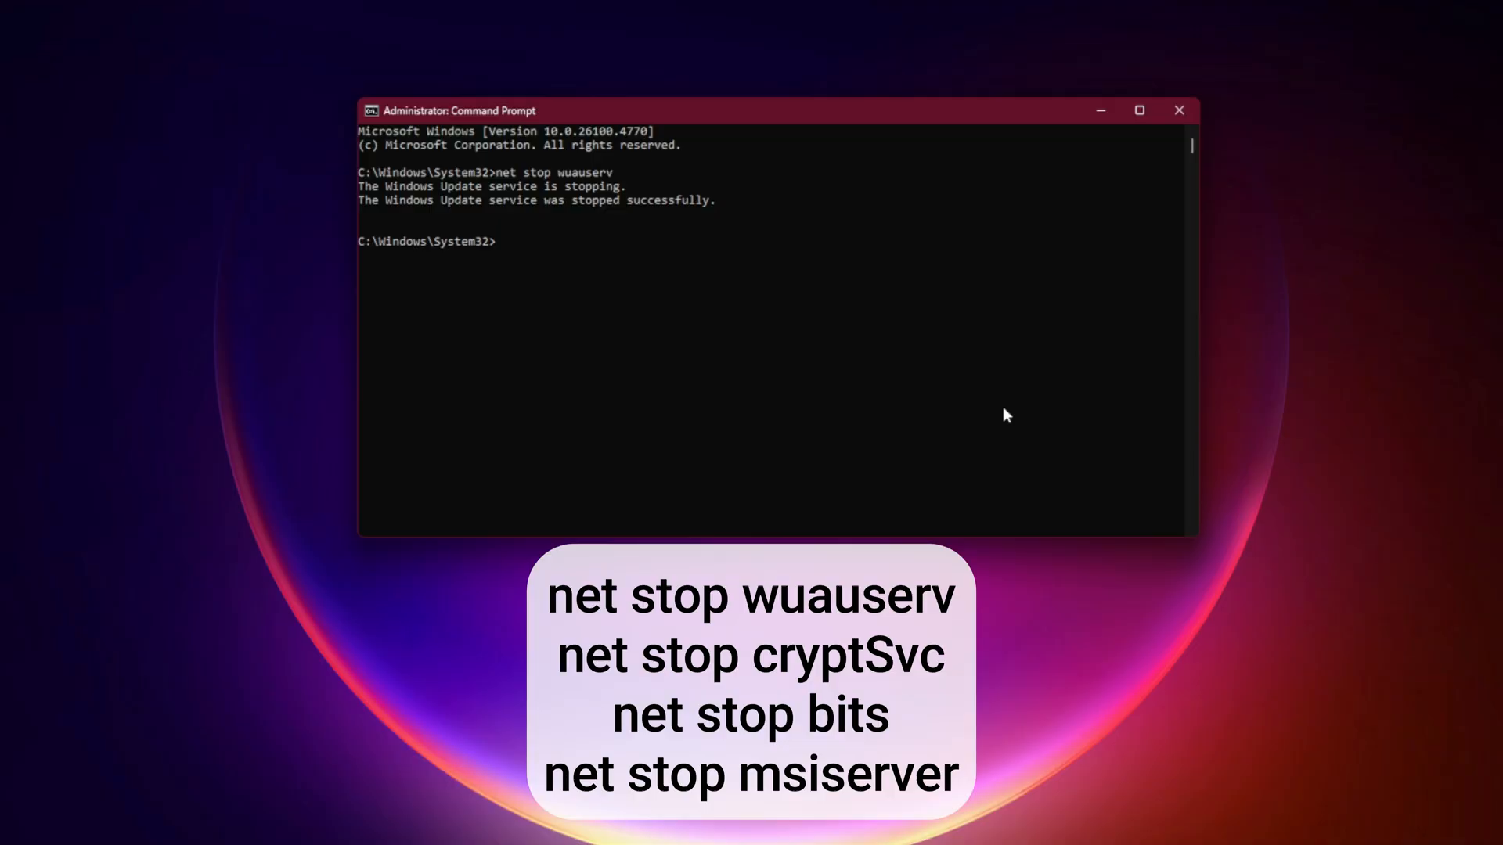
text(net stop cryptSvc)
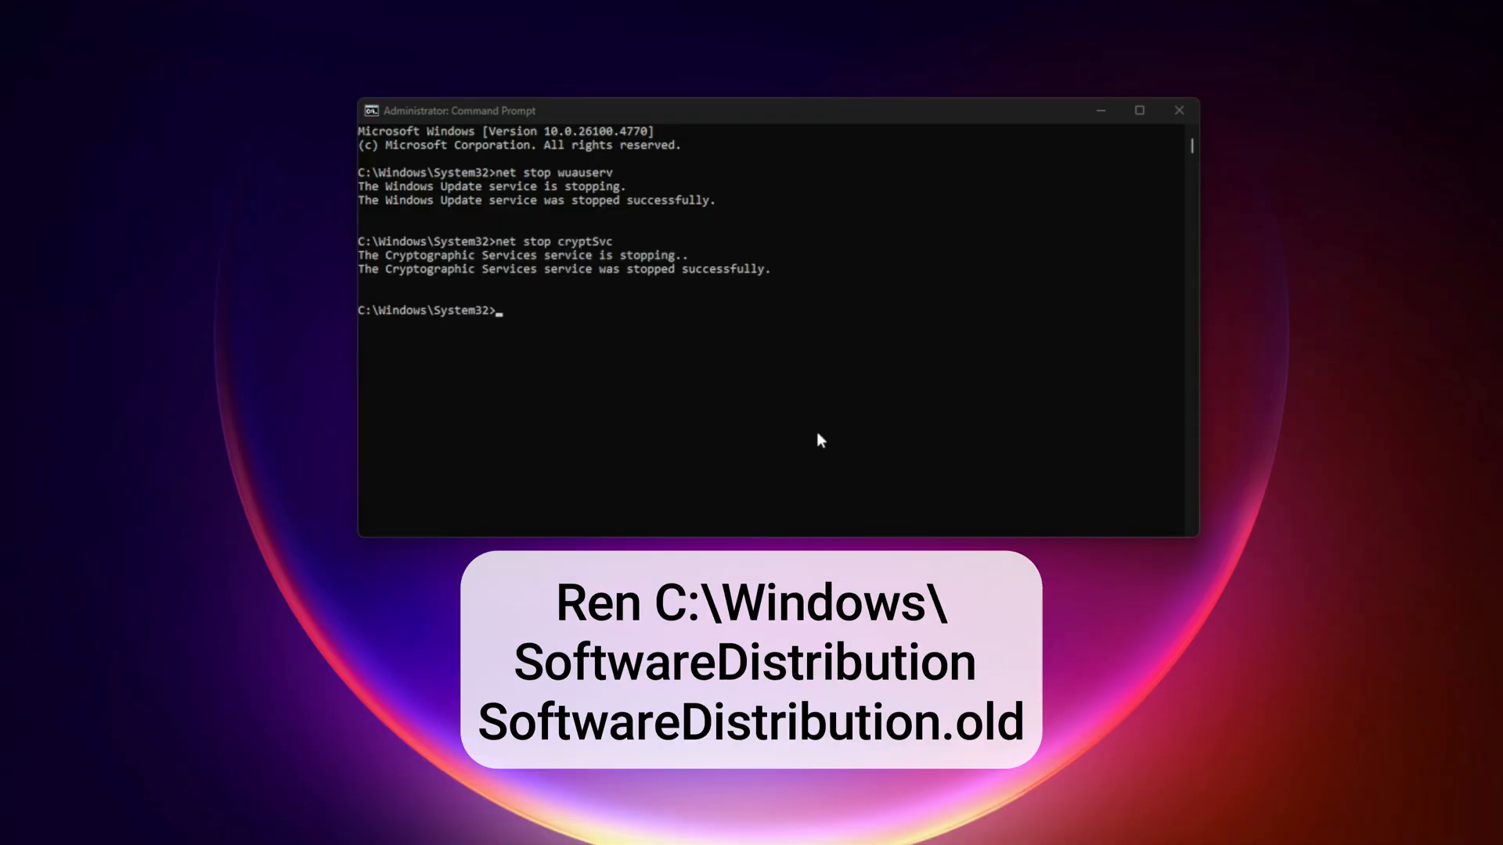
text(net stop bits)
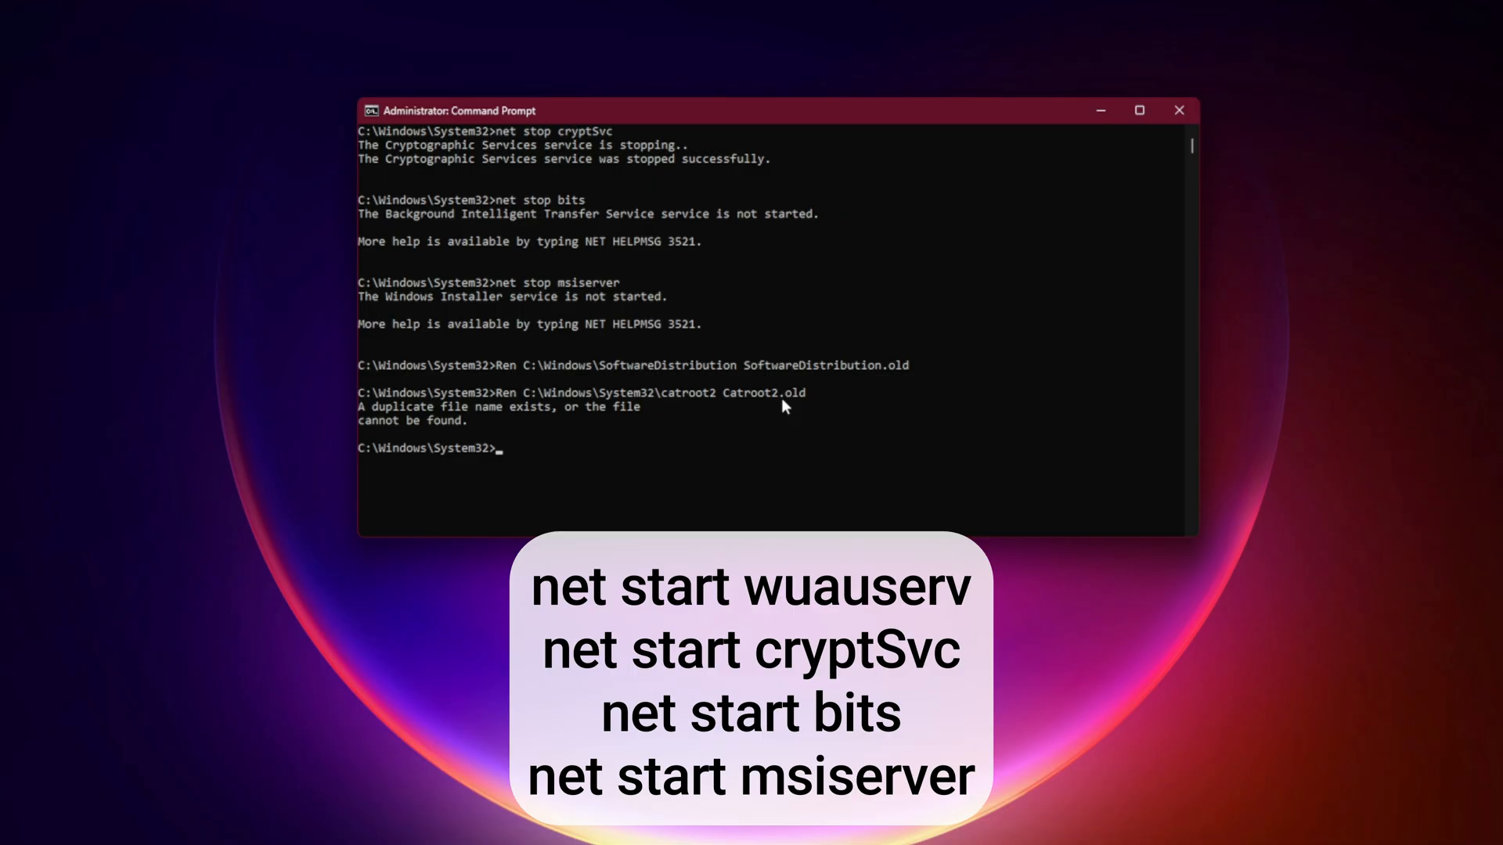
mouse_move(512, 448)
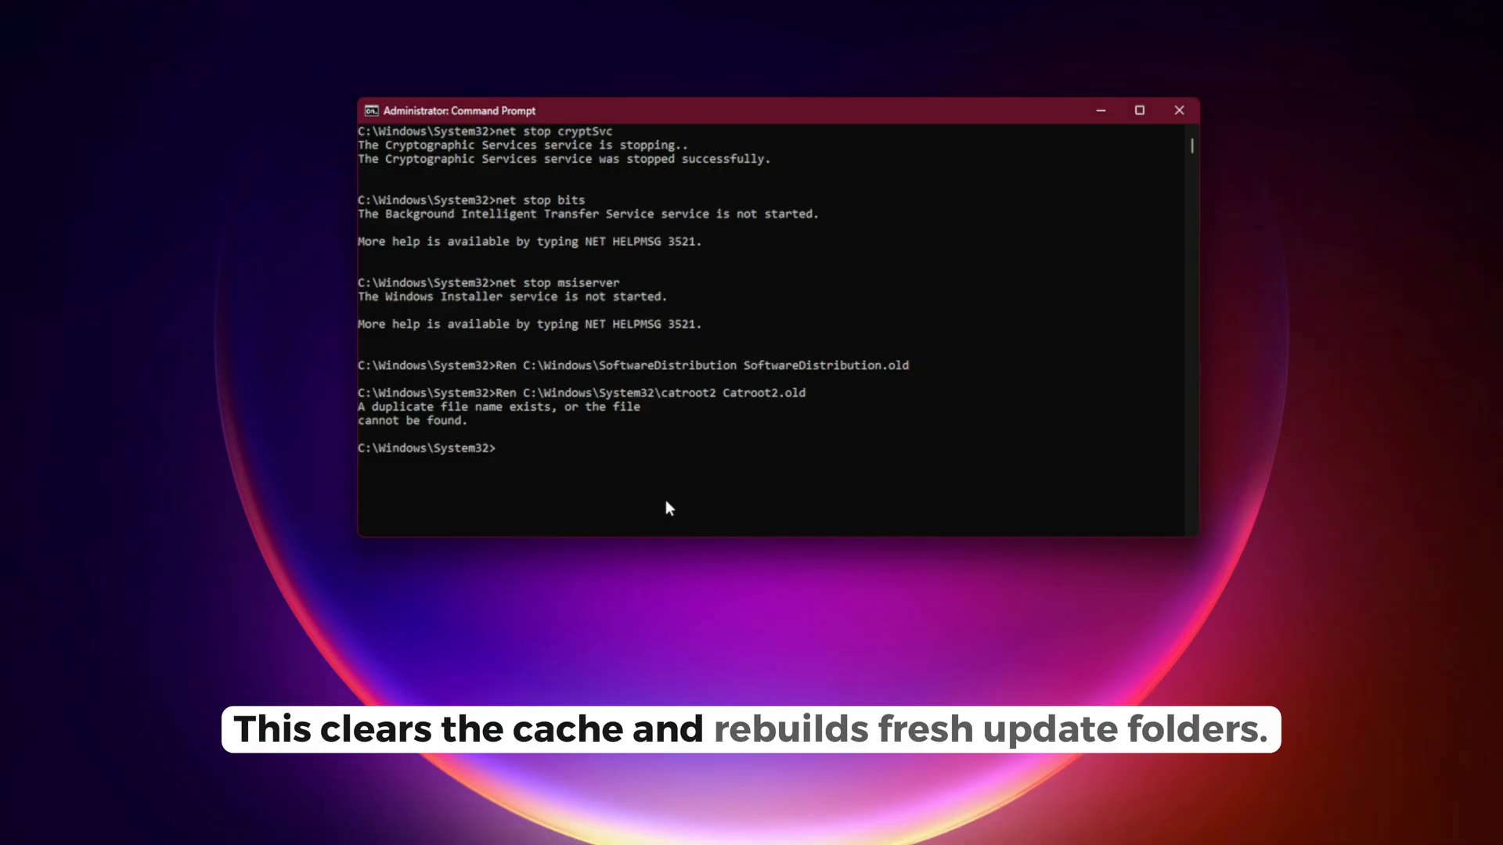
Step: Start wuauserv, cryptSvc, bits and msiserver again, then run sfc /scannow
text(net start wuauserv)
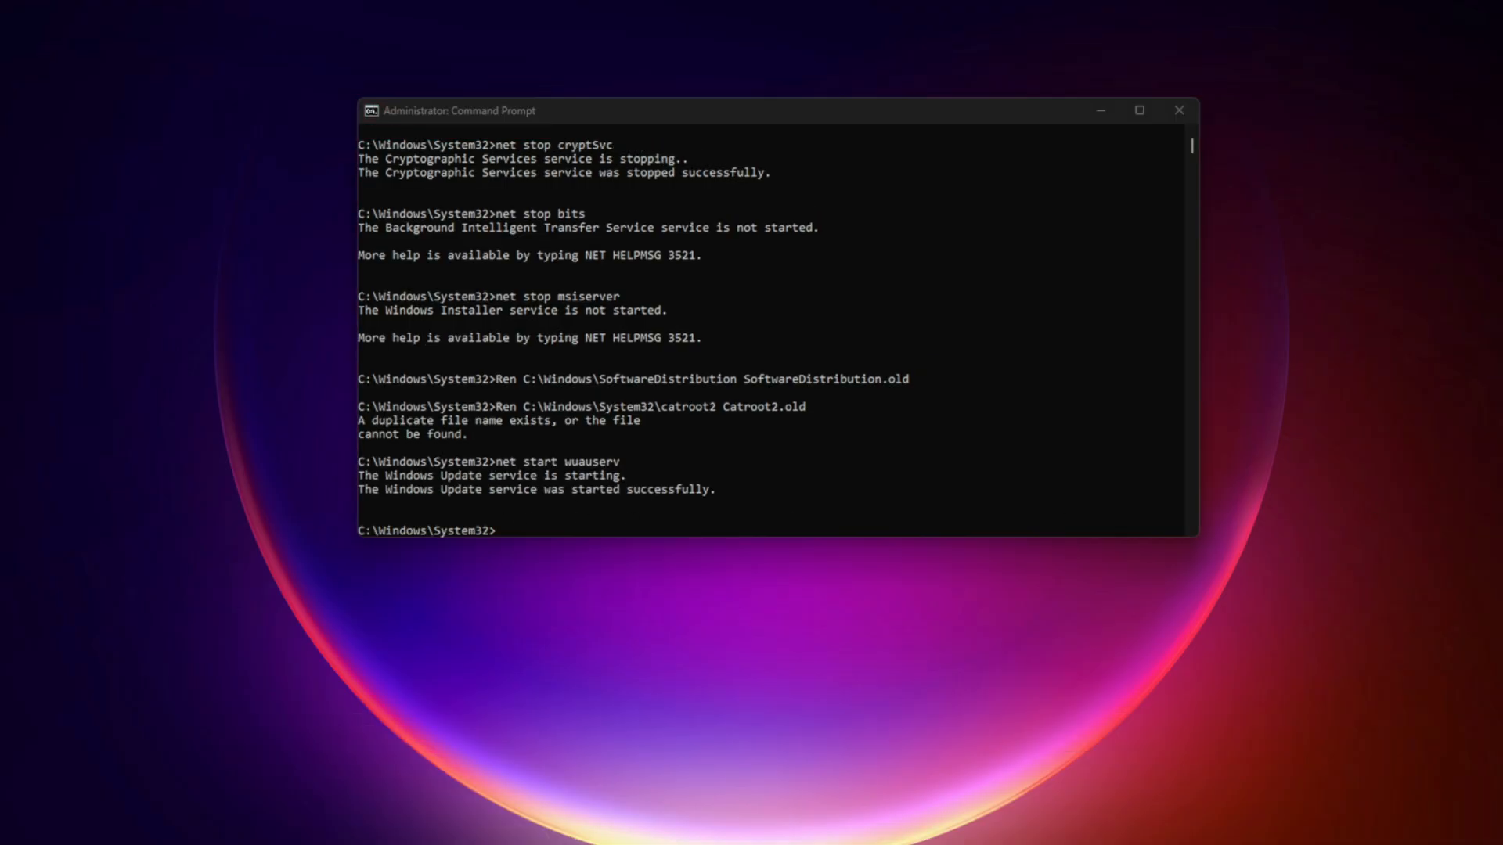
text(net start cryptSvc)
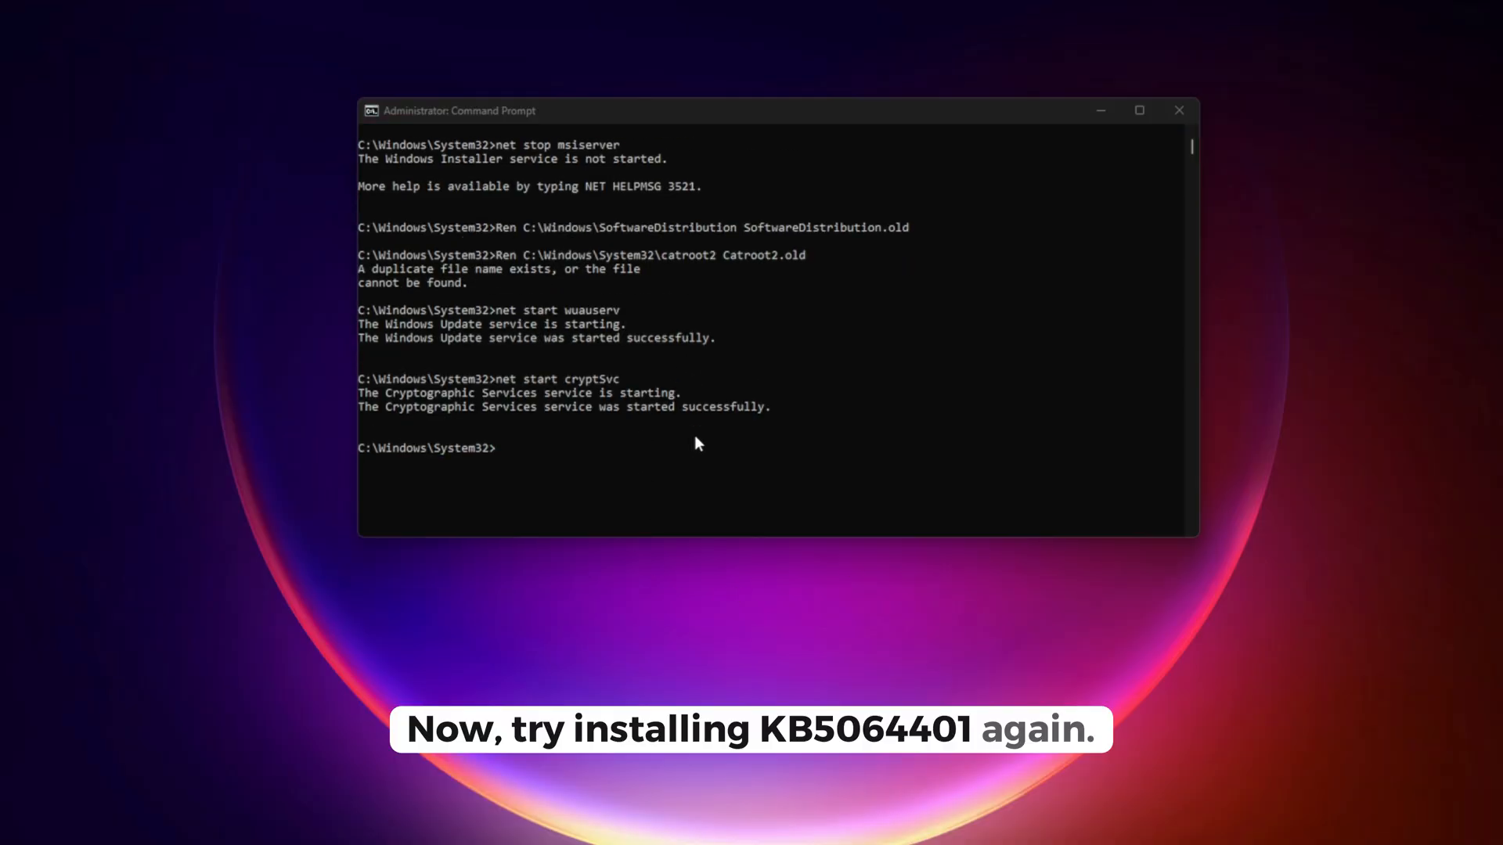
text(net start bits)
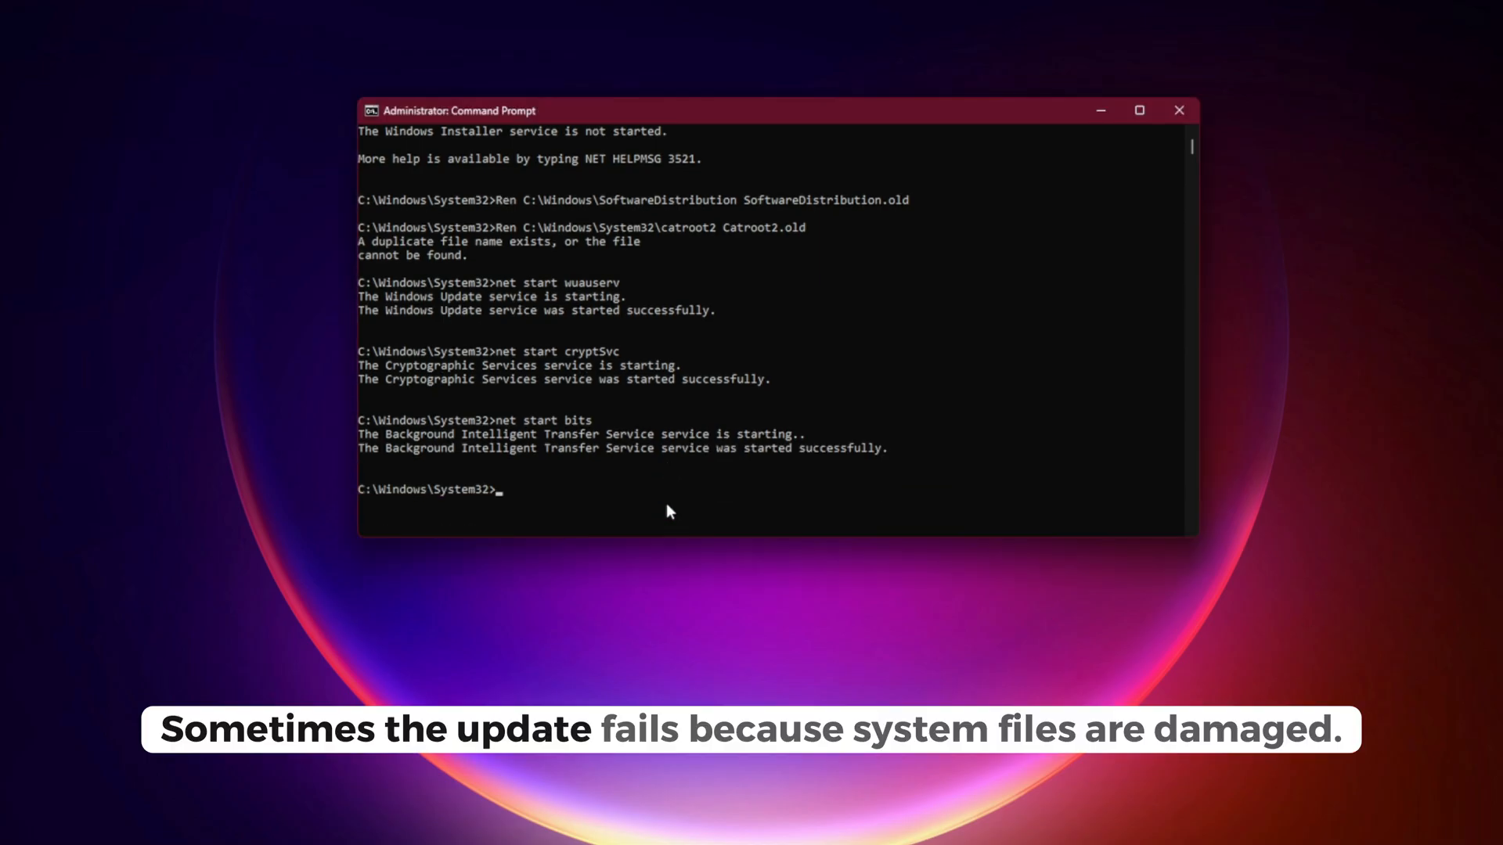
text(net start msiserver)
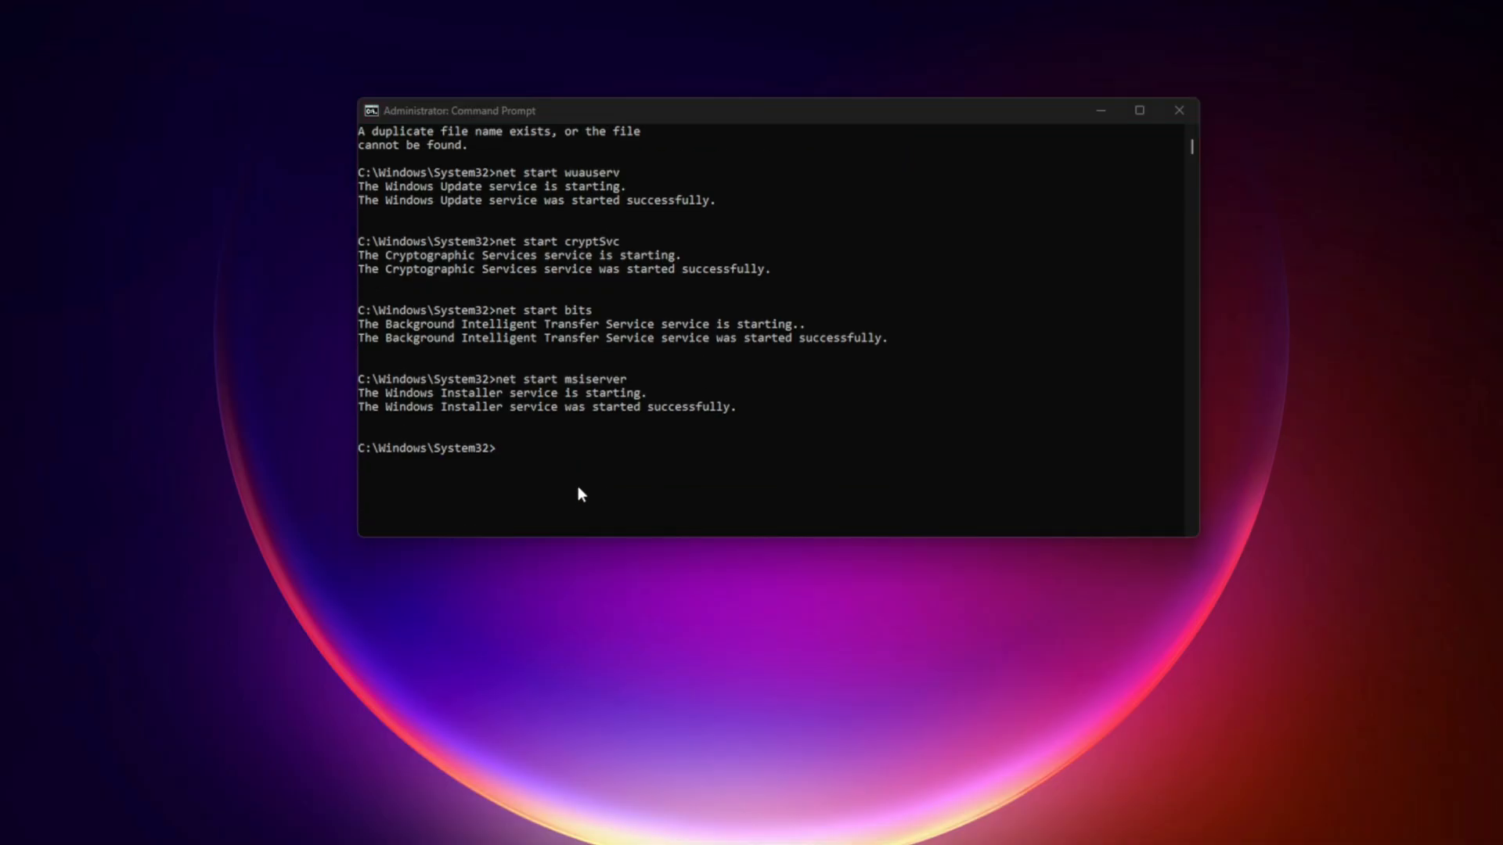
text(sfc /scannow)
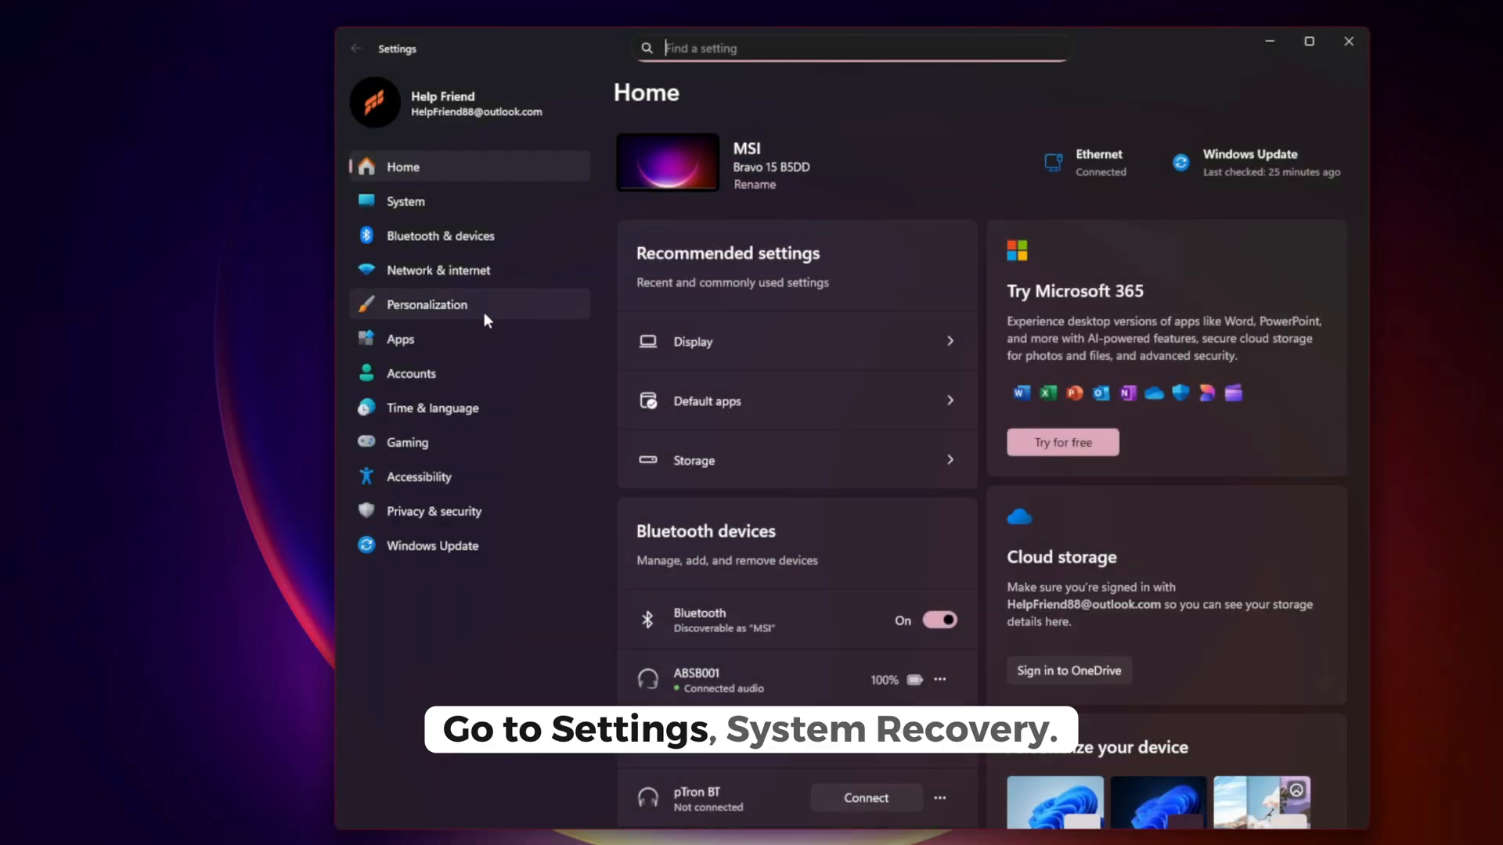
Step: Go to System > Recovery and choose Reinstall now under Fix problems using Windows Update
click(404, 200)
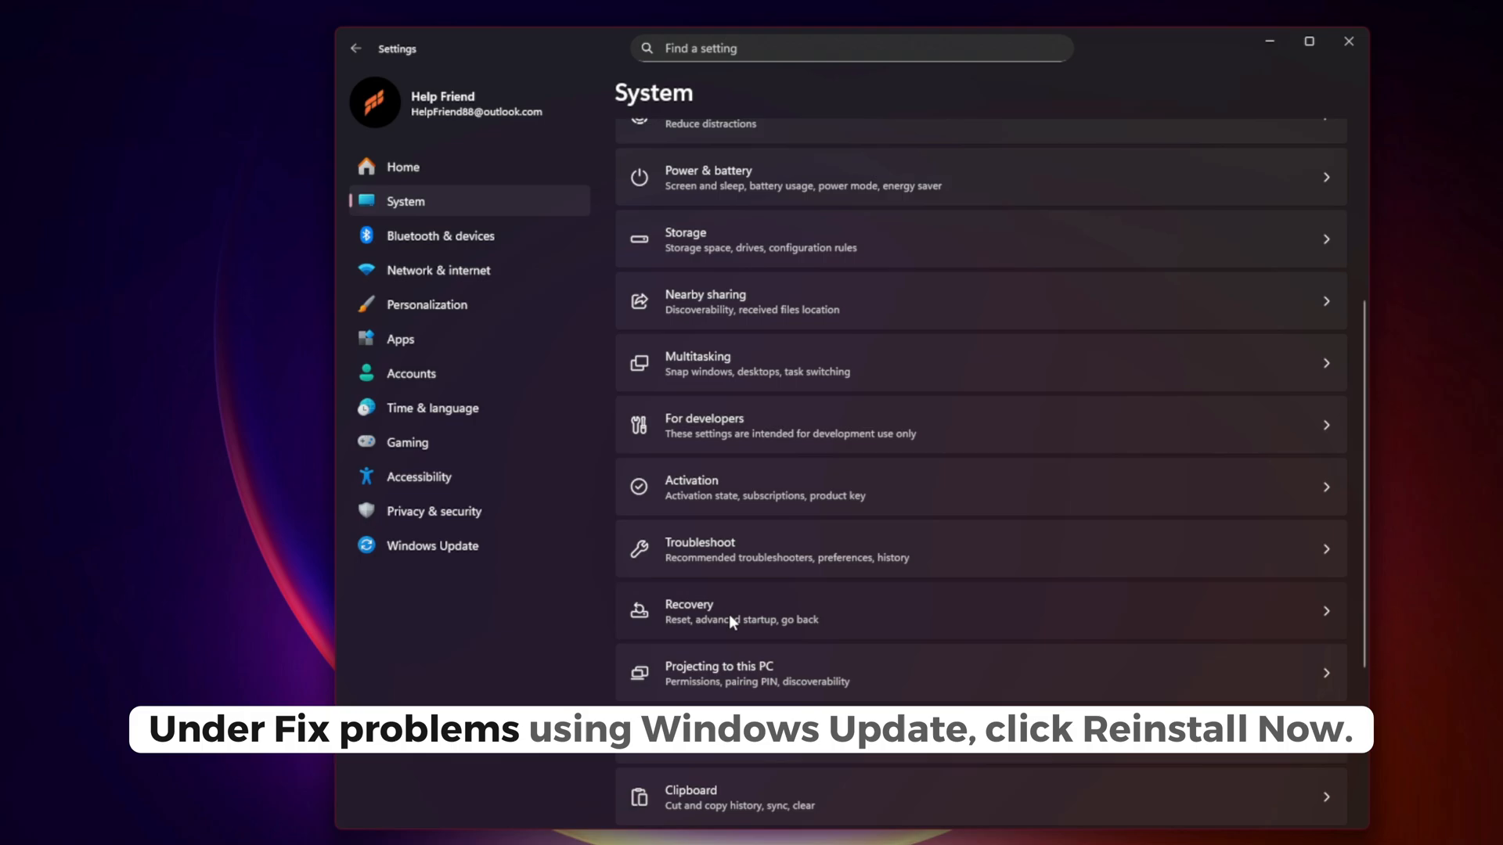
click(729, 611)
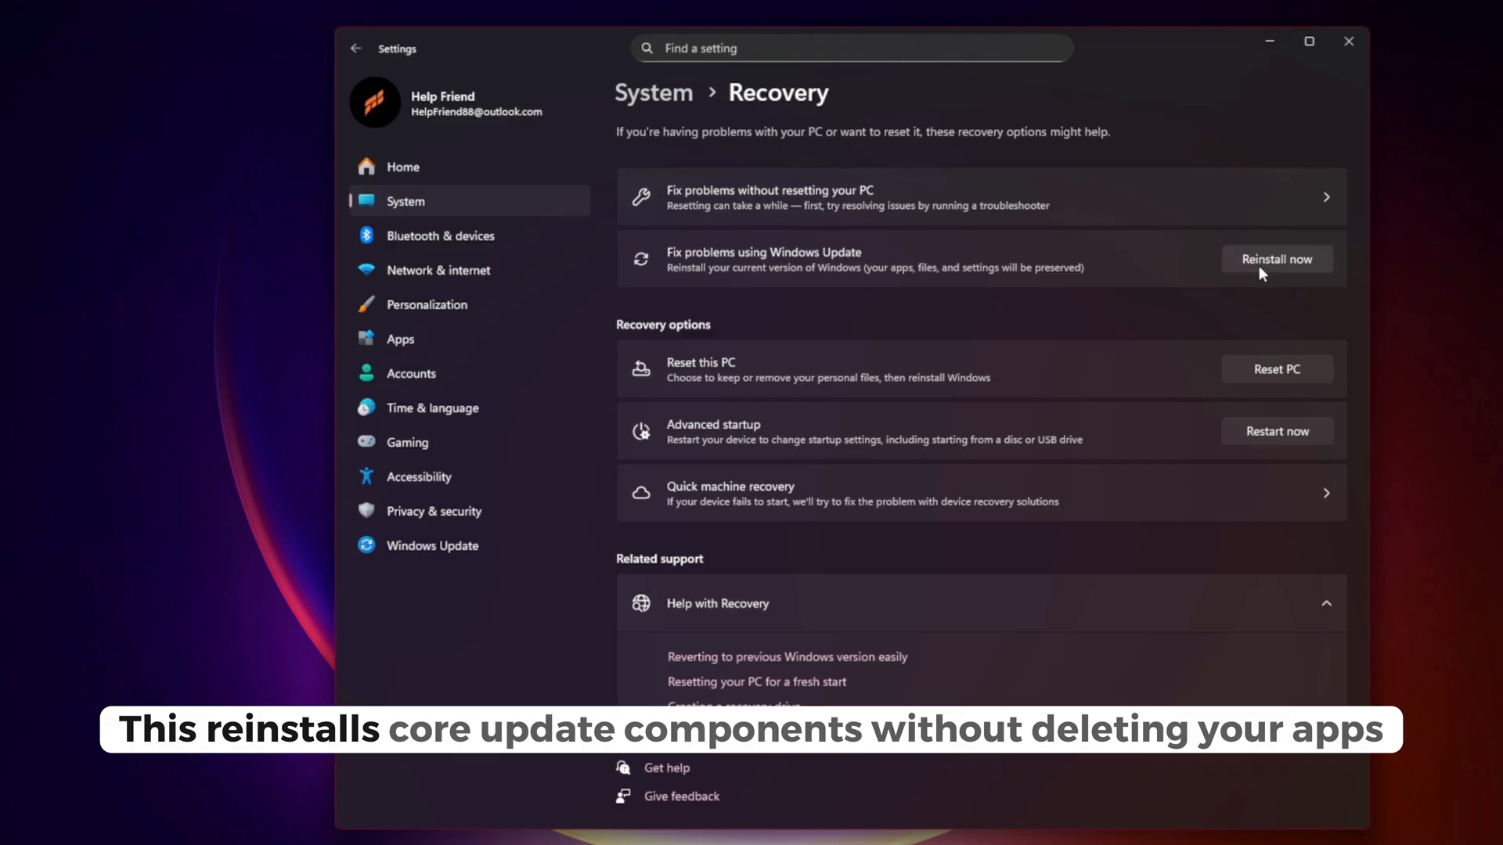
click(1275, 259)
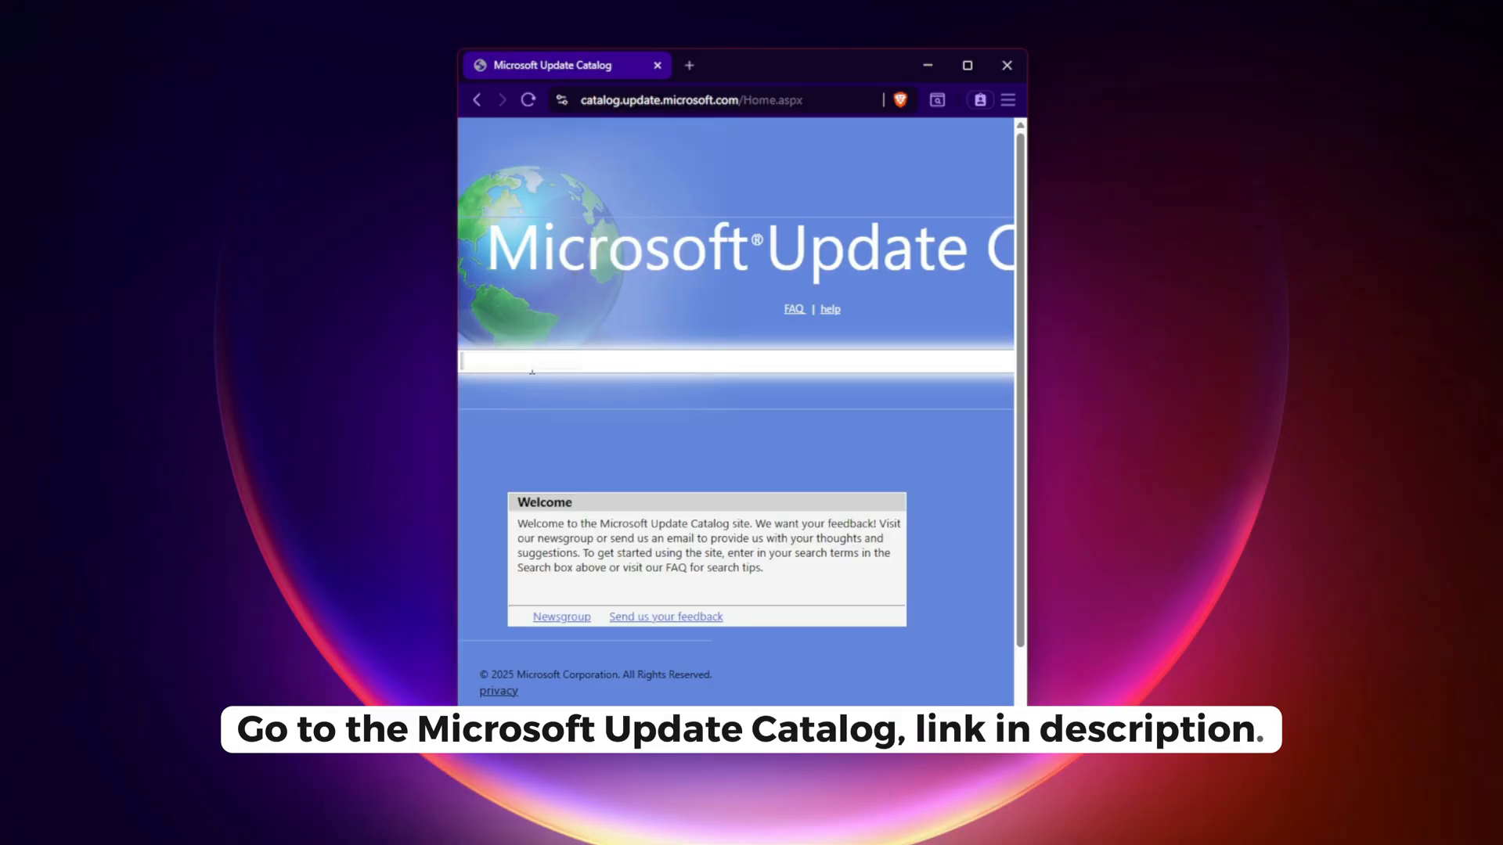
Step: Search the catalog for KB5064401 and download the arm64 Windows 11 24H2 package
text(KB5064401)
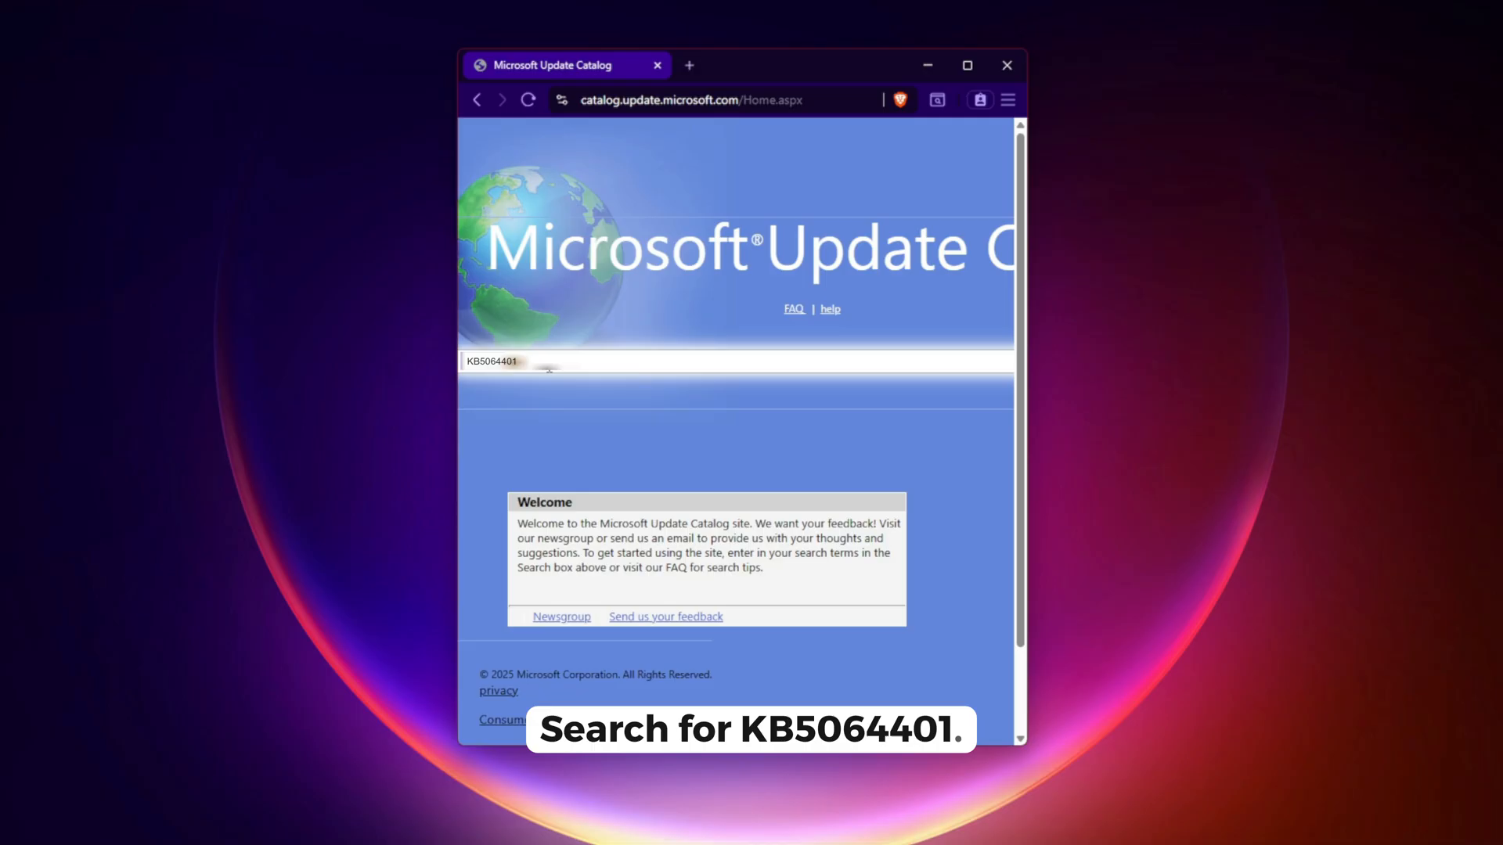
click(833, 239)
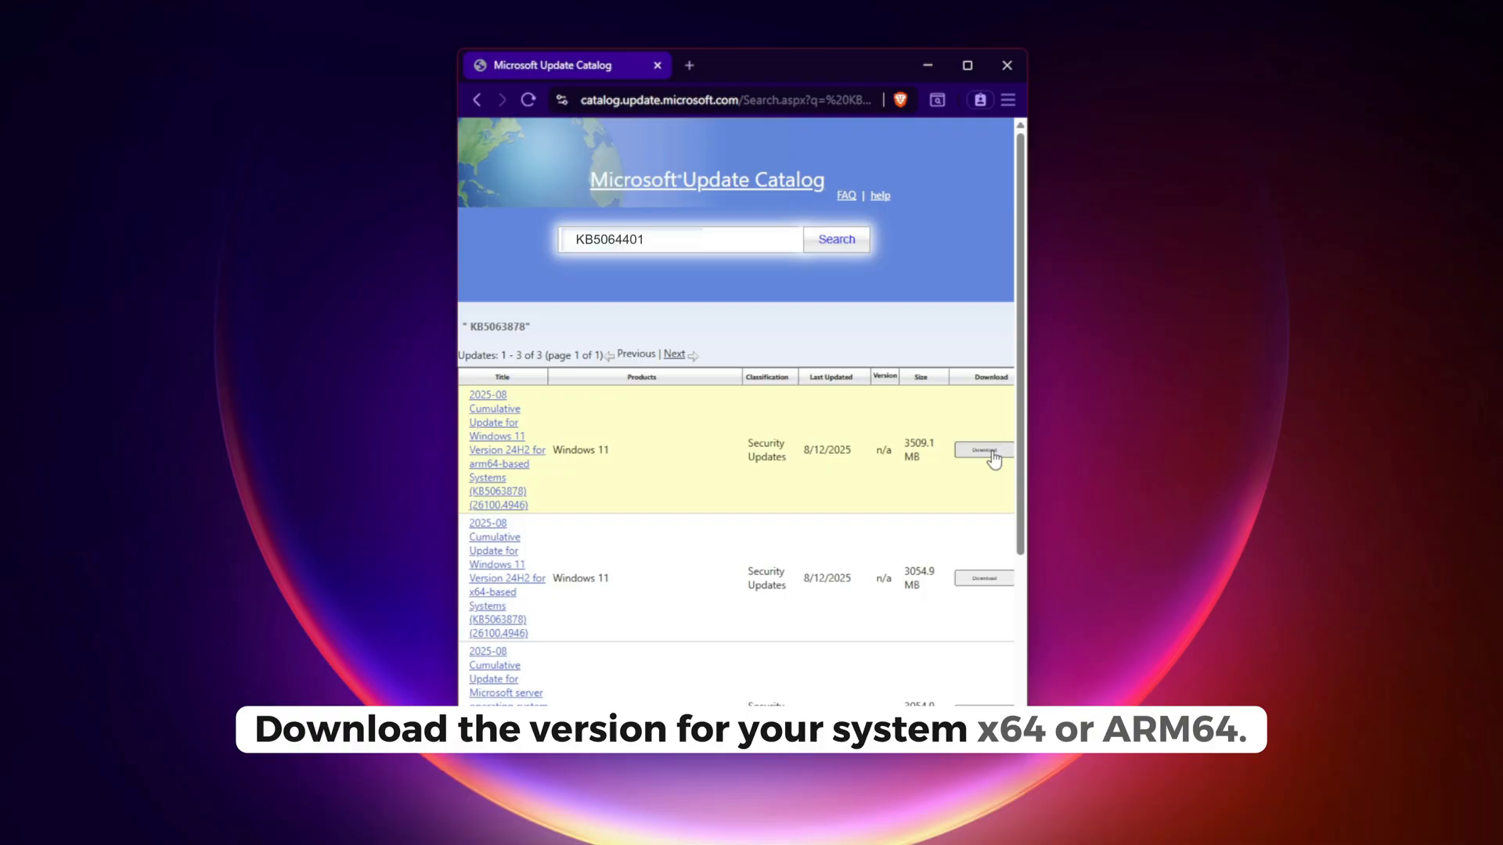
click(982, 449)
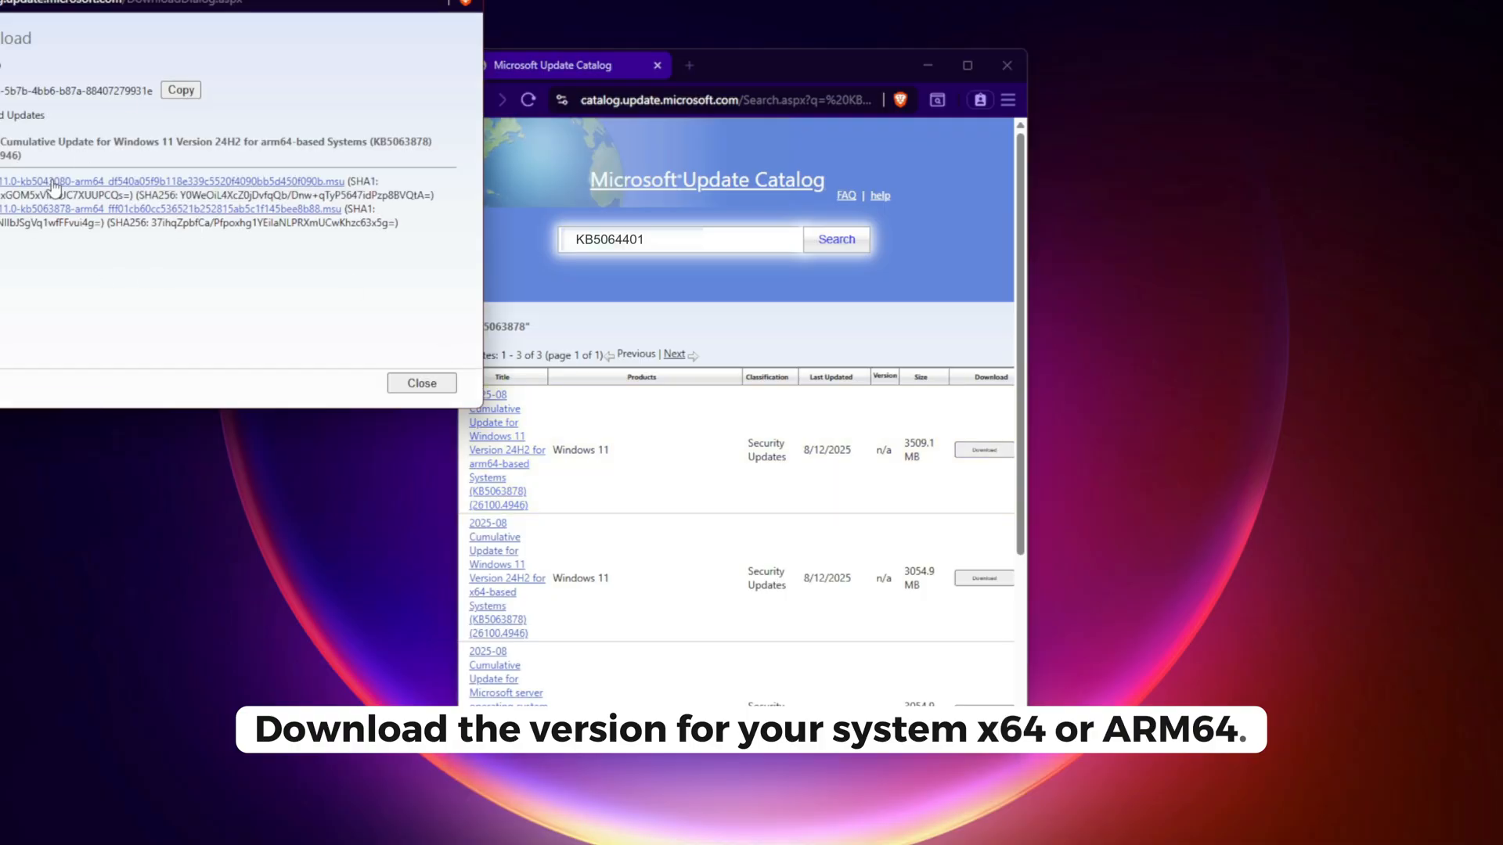
double_click(238, 329)
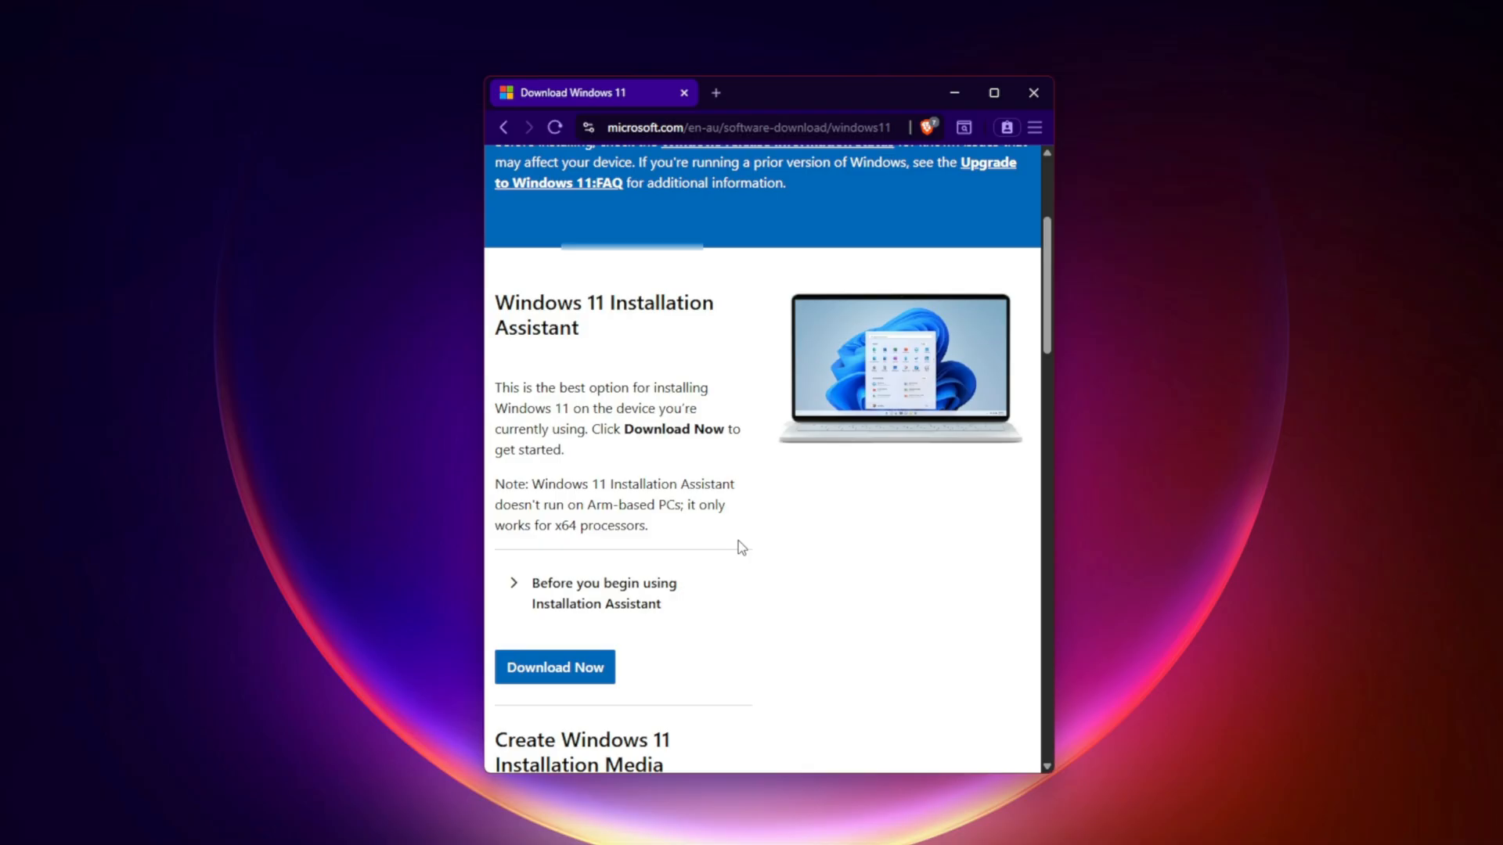
Step: Scroll down to the Windows 11 Installation Assistant section with its Download Now button
scroll(down, 3)
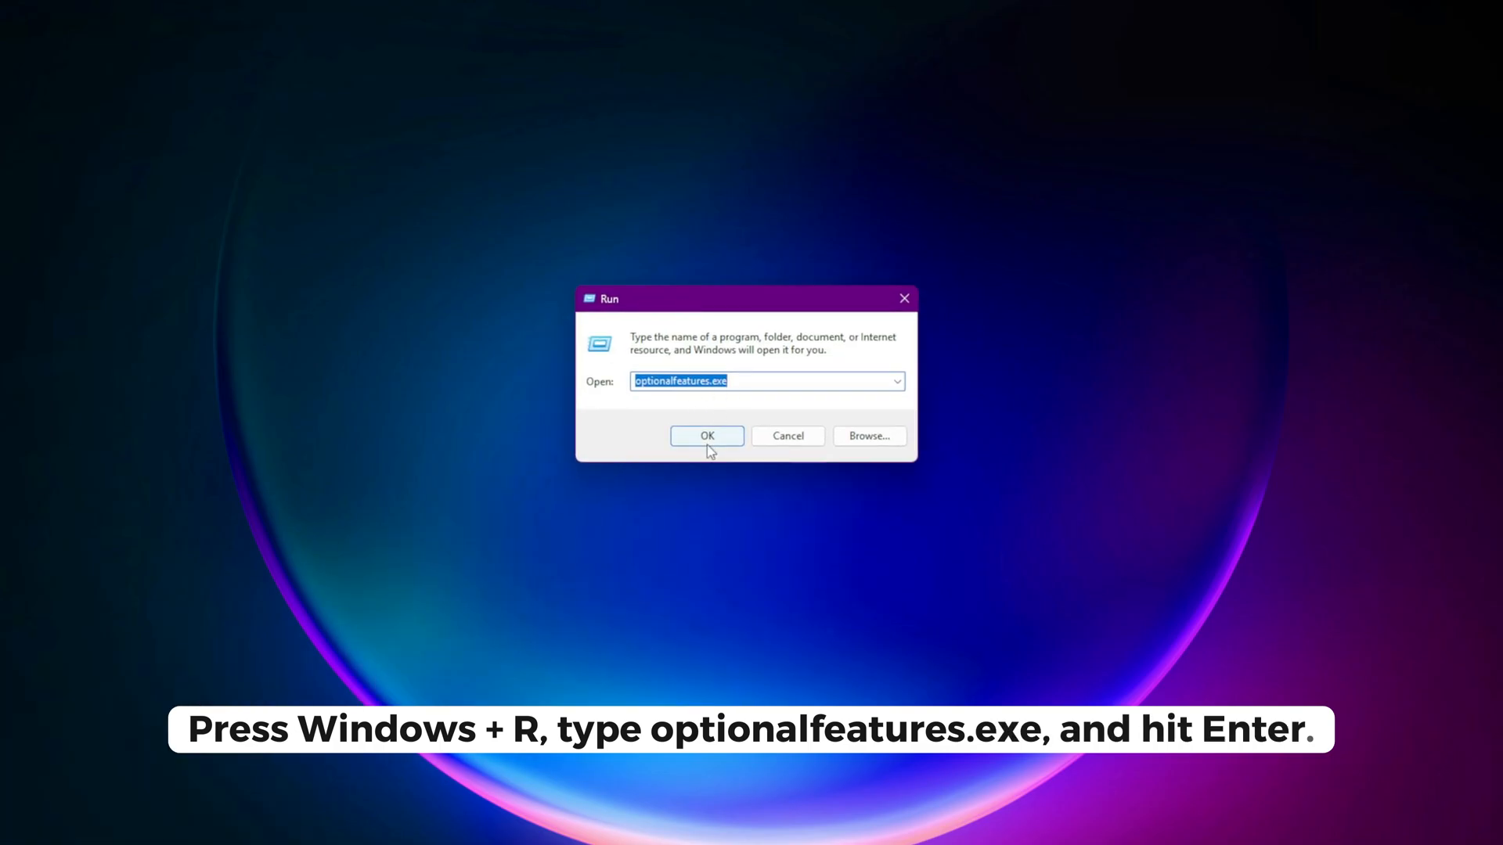
Step: Enable .NET Framework 4.8 Advanced Services in Windows Features and apply the change
click(706, 436)
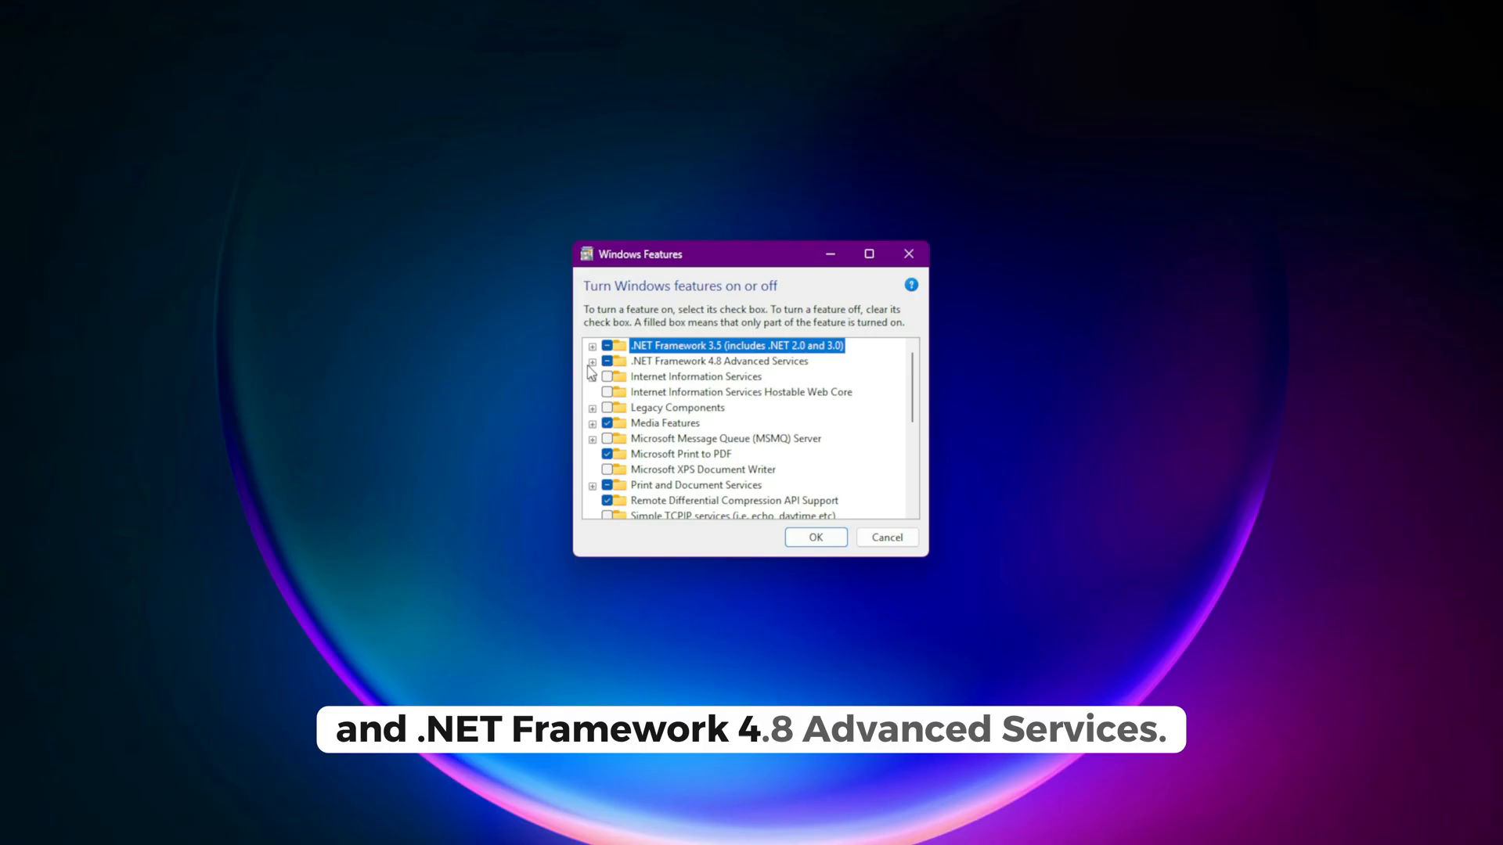
click(719, 362)
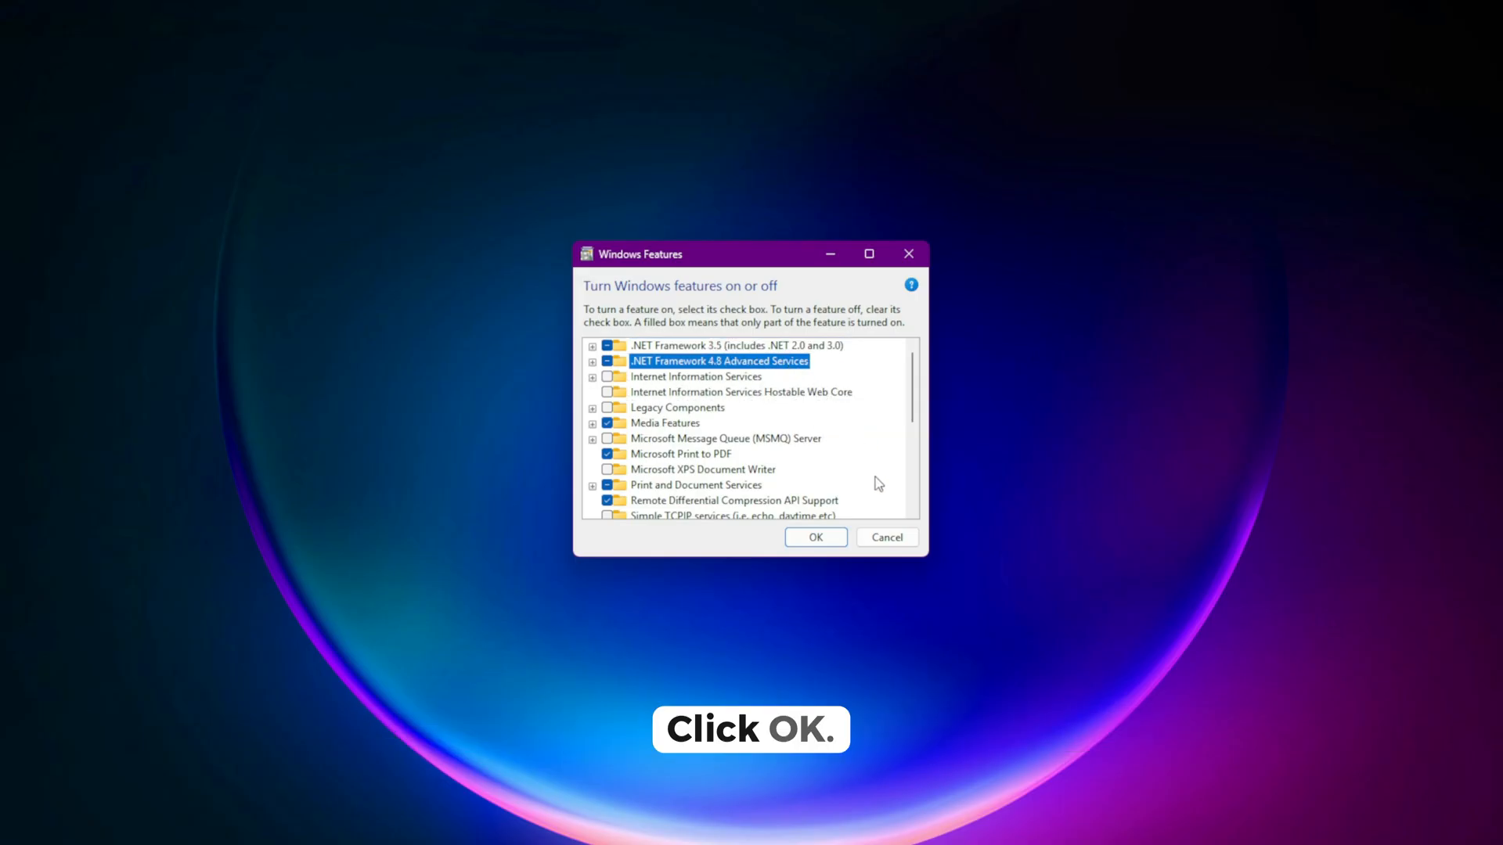
click(814, 537)
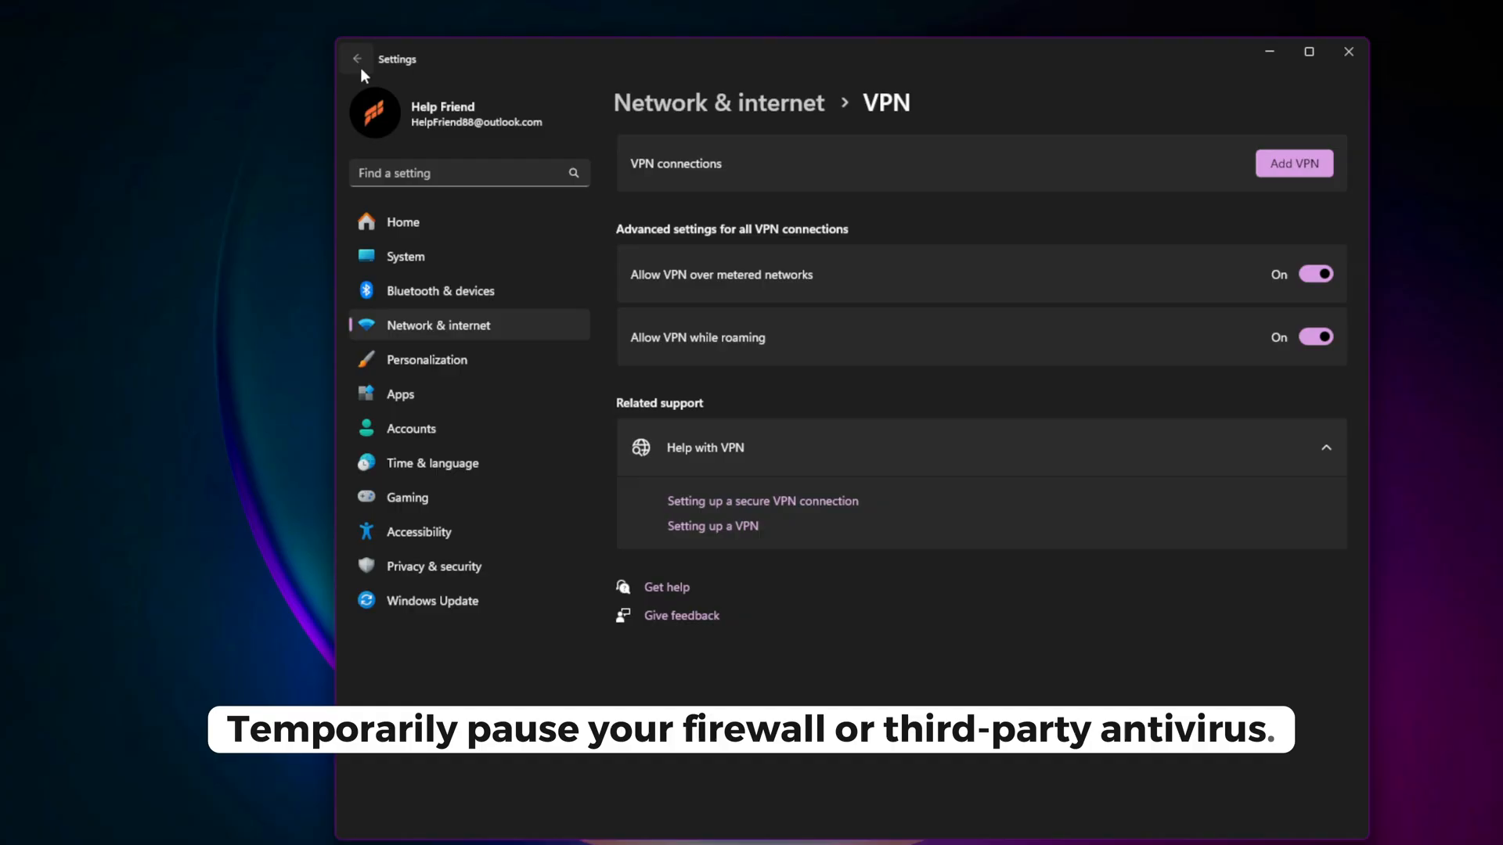
Step: Leave the VPN settings page with the back arrow
click(355, 59)
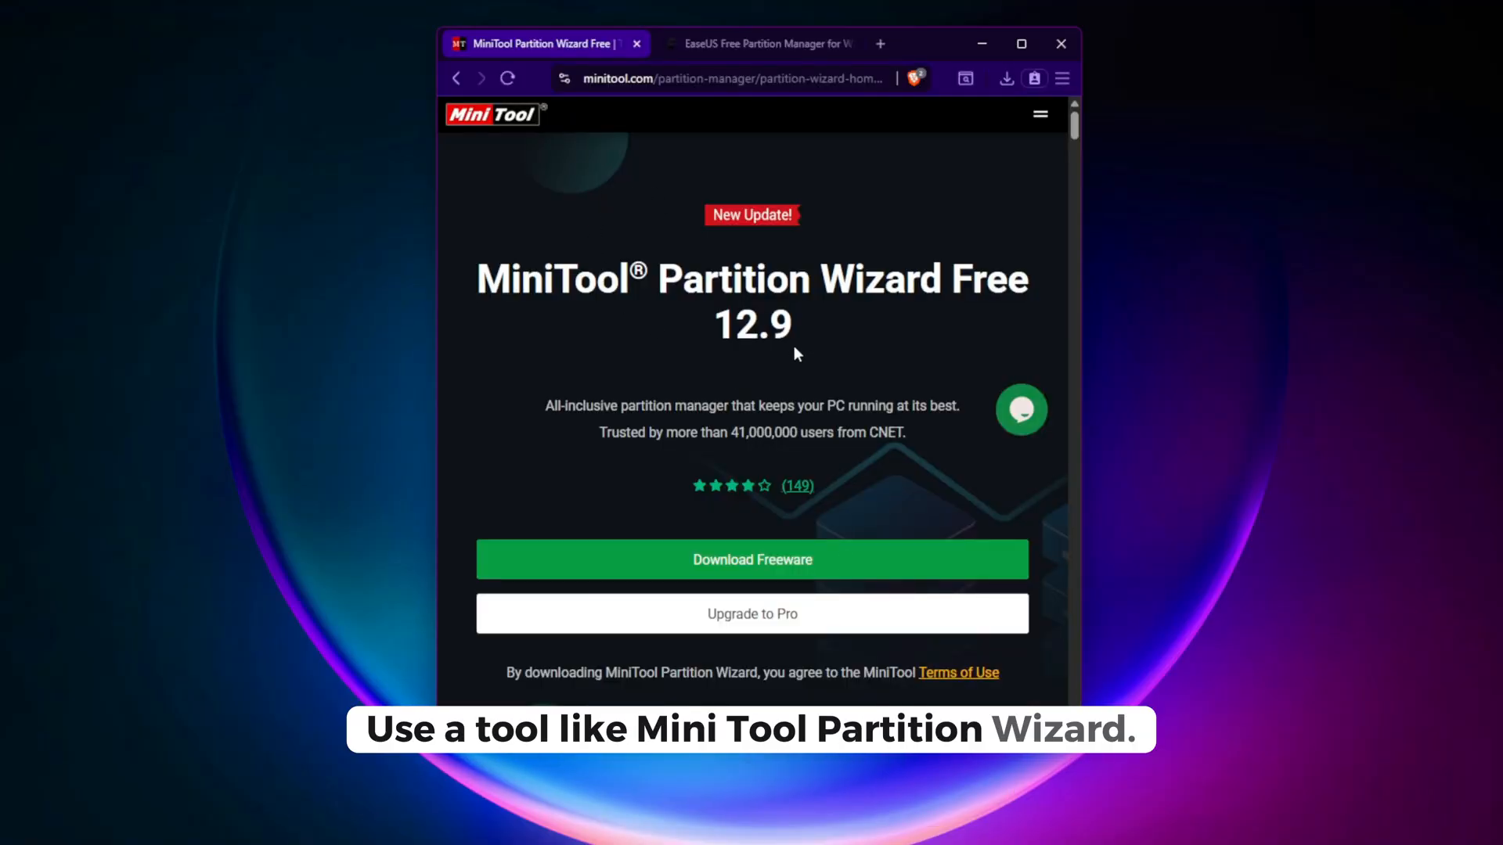
Step: Switch from the MiniTool Partition Wizard tab to the EaseUS Partition Master Free tab
click(756, 43)
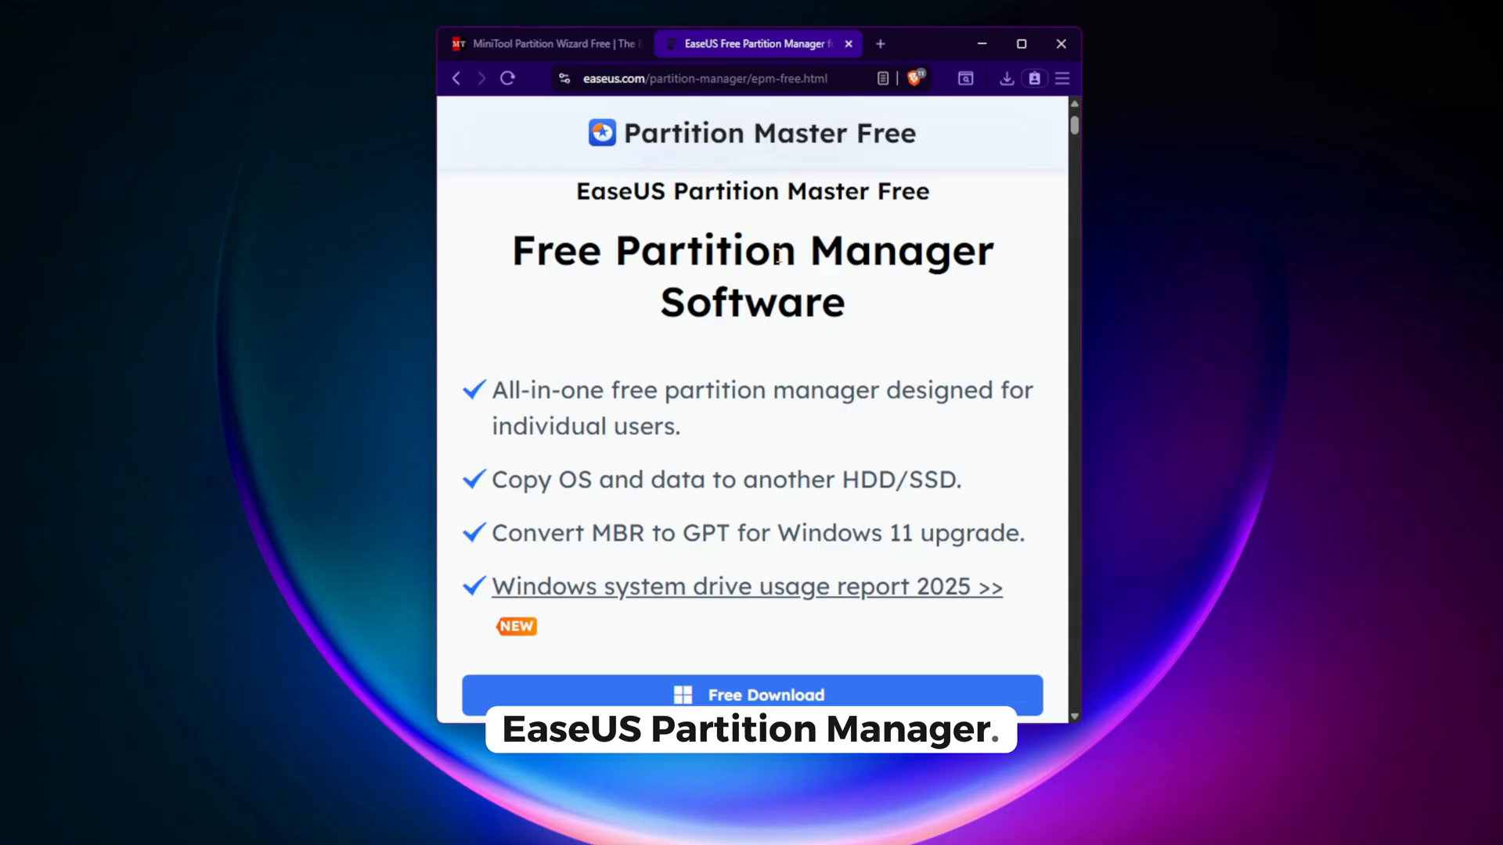